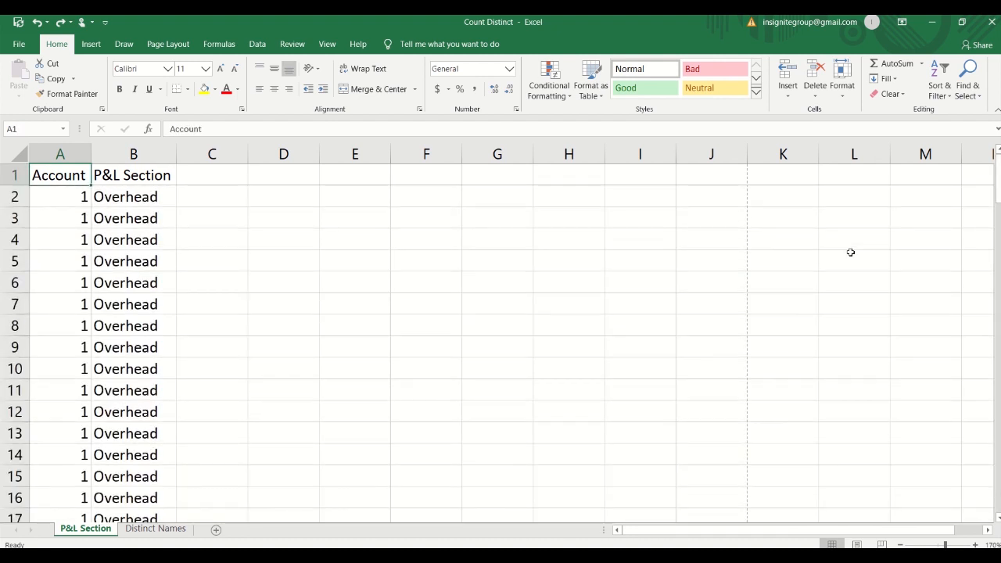
# - Select the Account and P&L Section data range A1:B109 on the P&L Section sheet
pyautogui.click(60, 196)
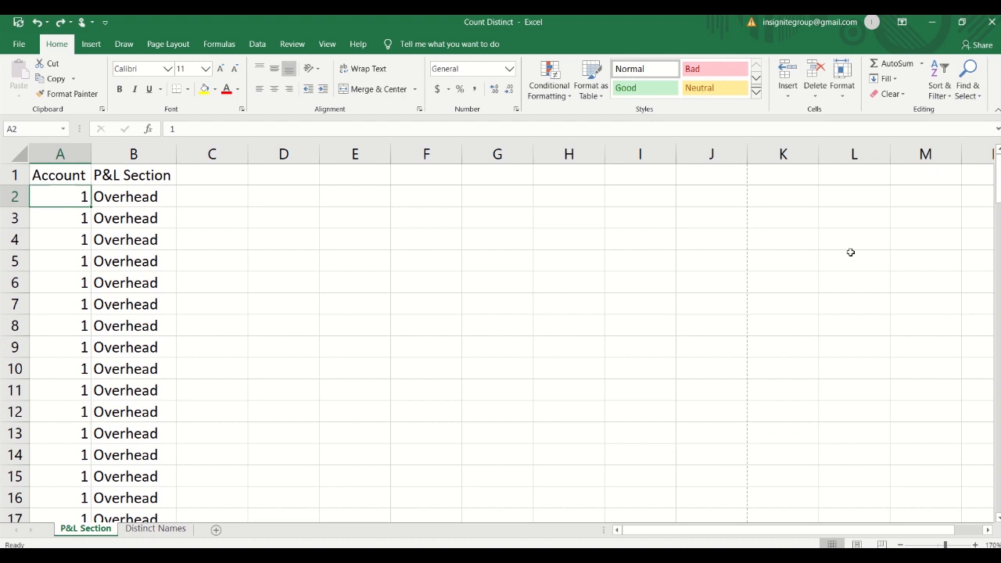
pyautogui.click(133, 197)
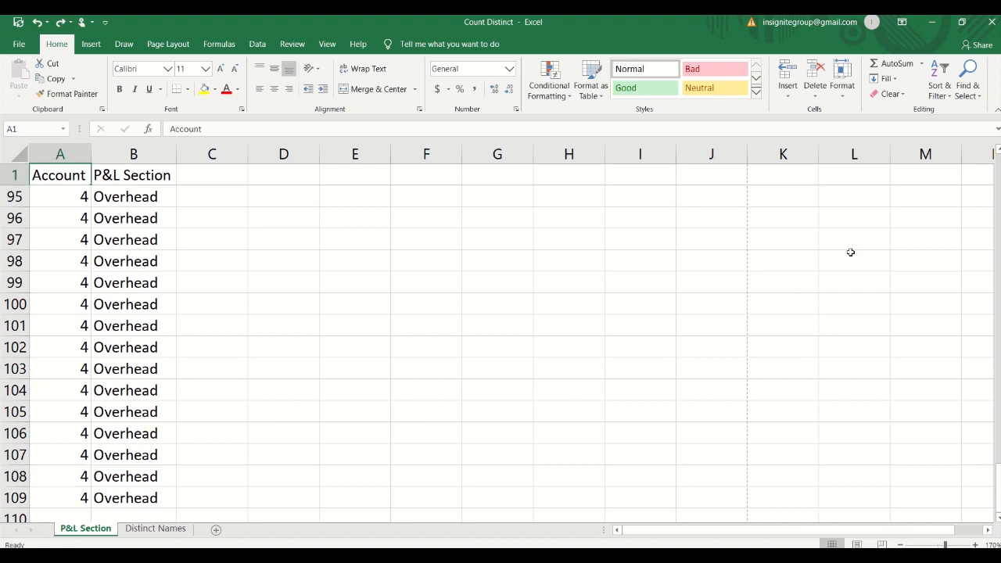
pyautogui.scroll(3)
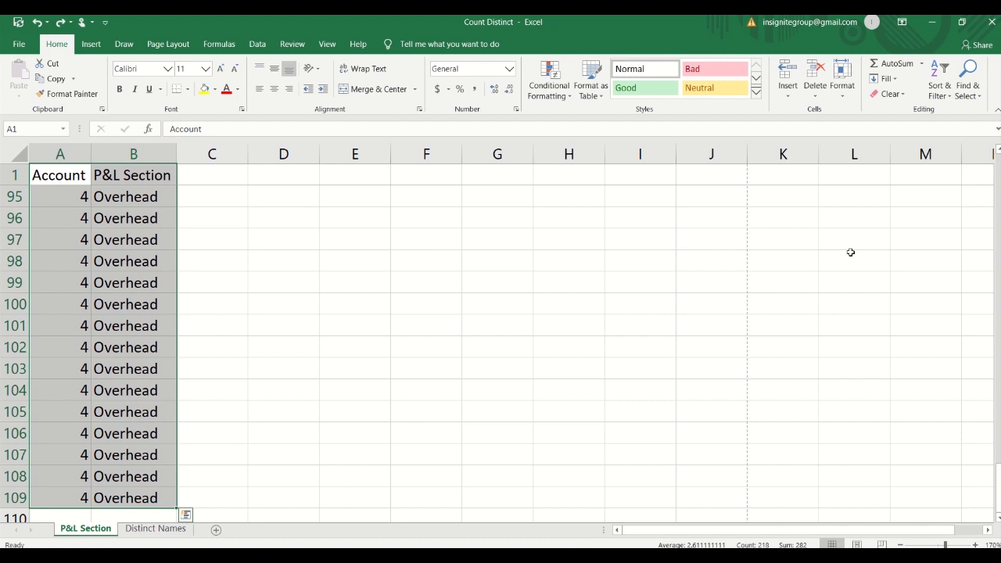
pyautogui.moveTo(90, 44)
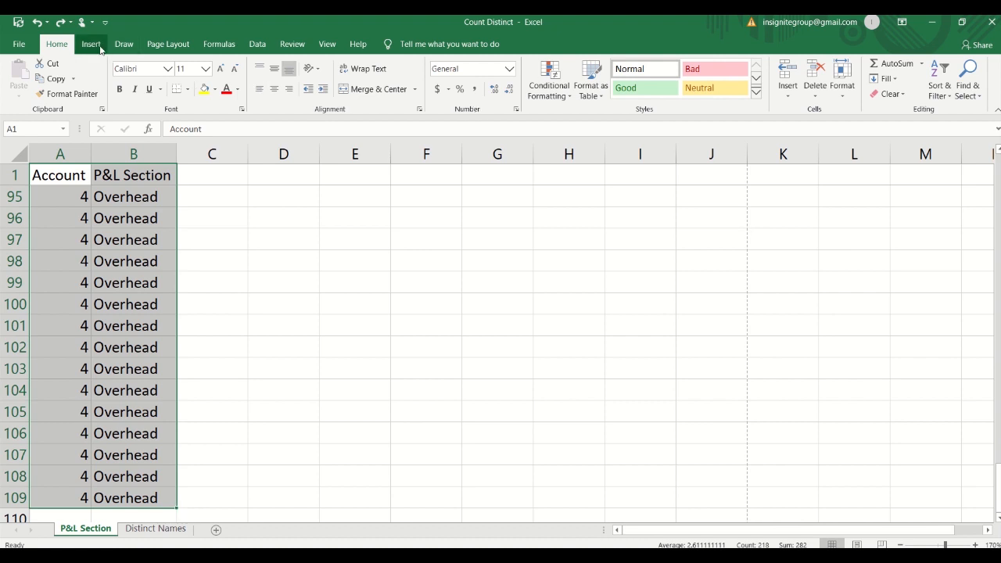
# - Insert a PivotTable from range A1:B109 on a new worksheet
pyautogui.click(90, 44)
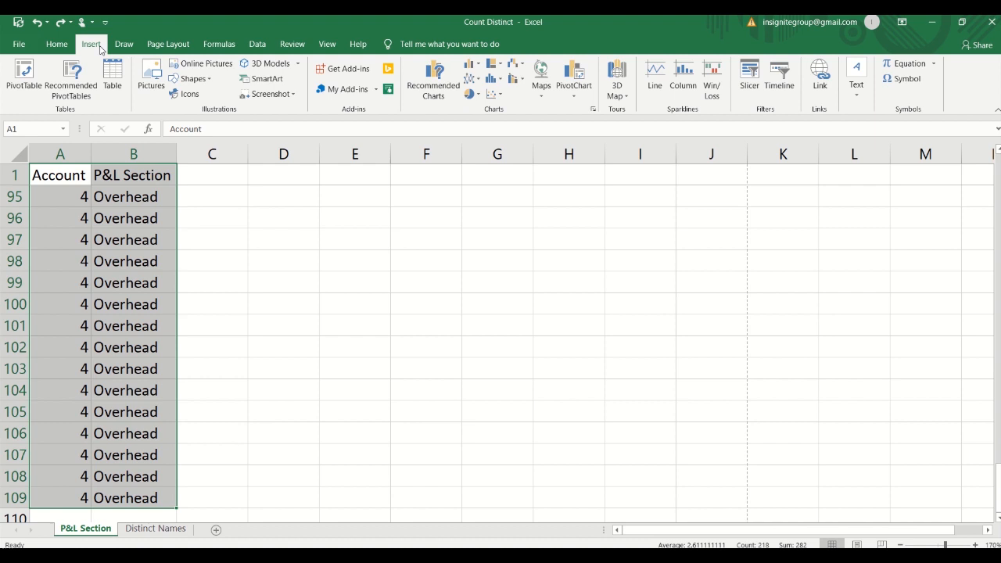
pyautogui.moveTo(24, 76)
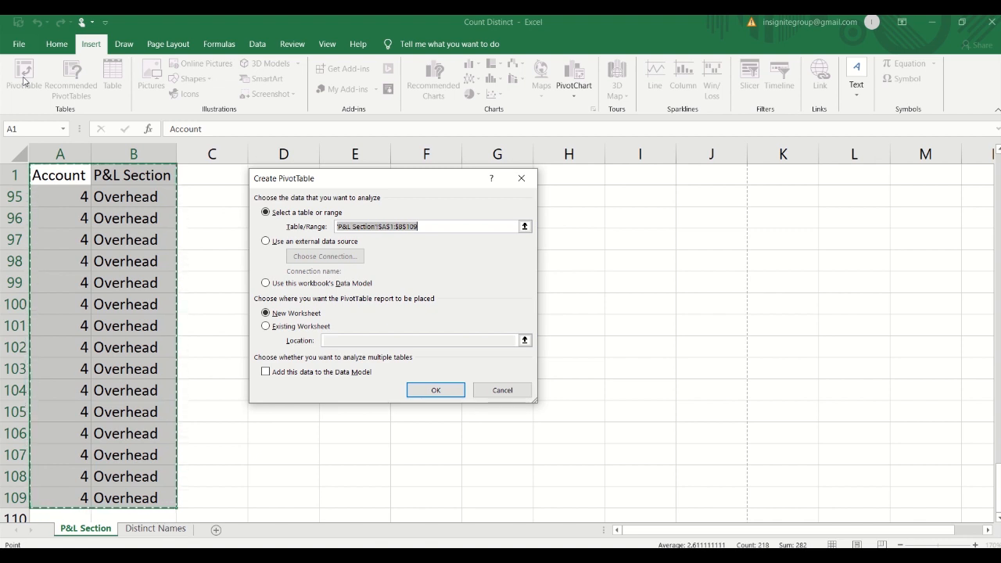
pyautogui.moveTo(279, 392)
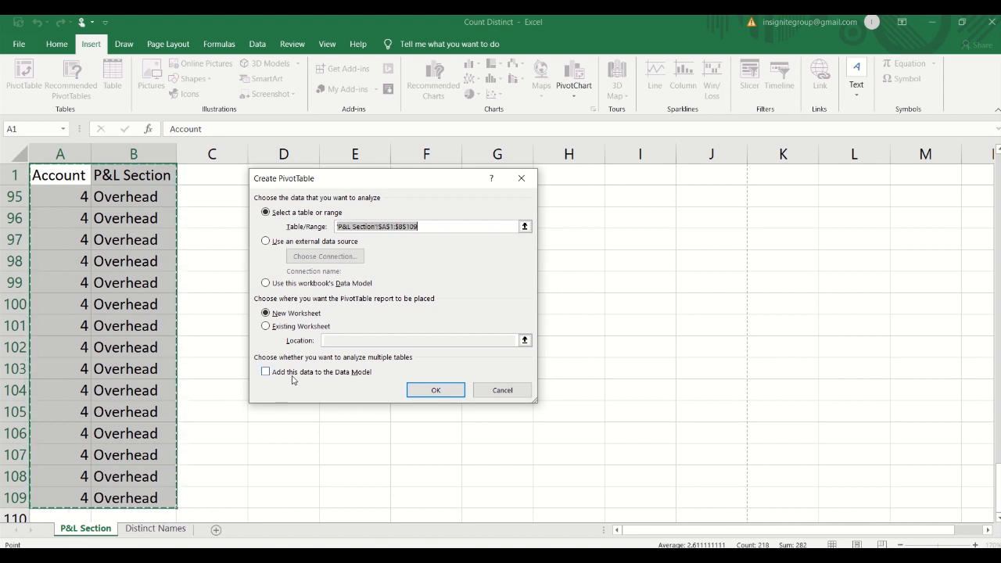
pyautogui.click(266, 371)
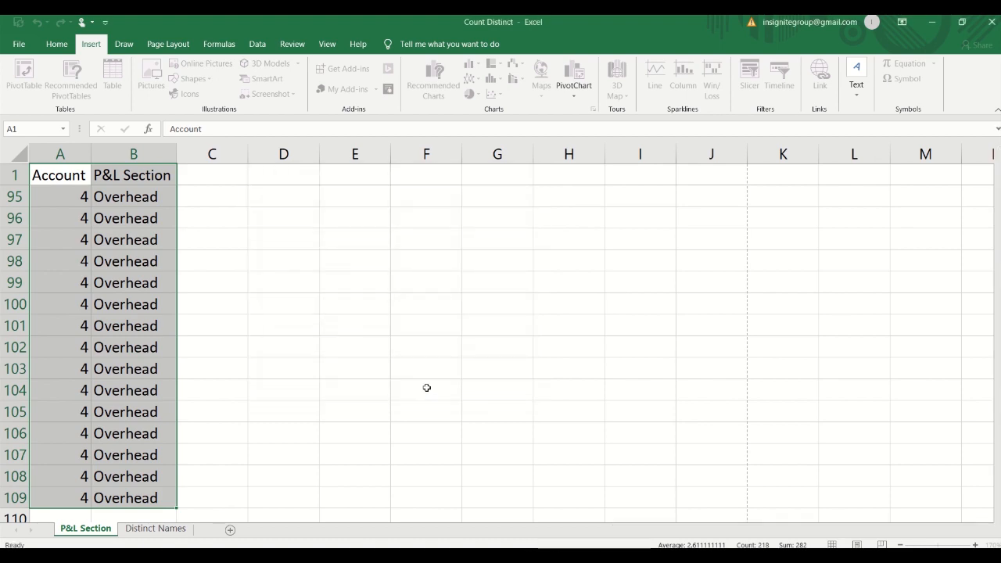
# - Put Account in Rows and Count of P&L Section in Values on Sheet7
pyautogui.click(23, 79)
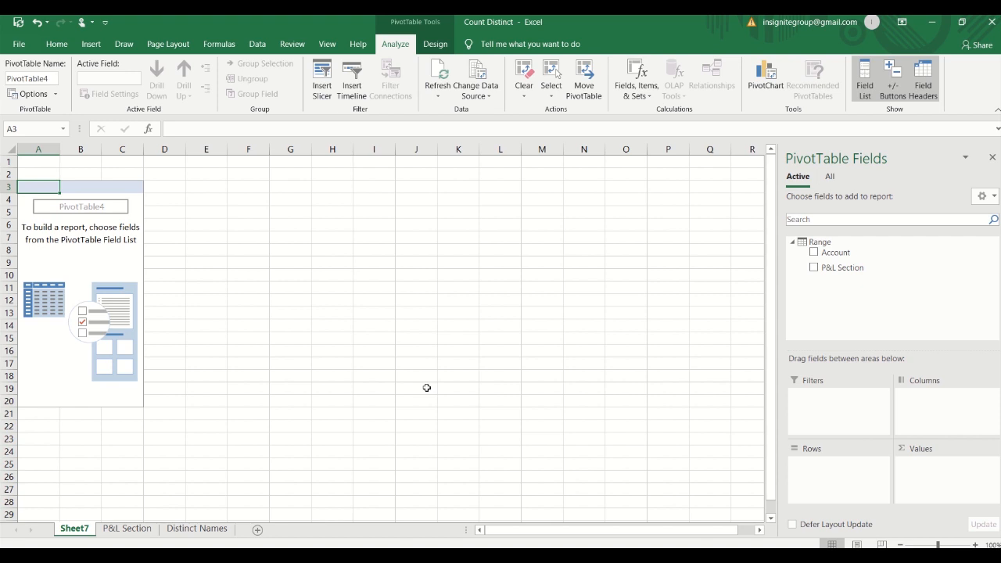
pyautogui.moveTo(844, 267)
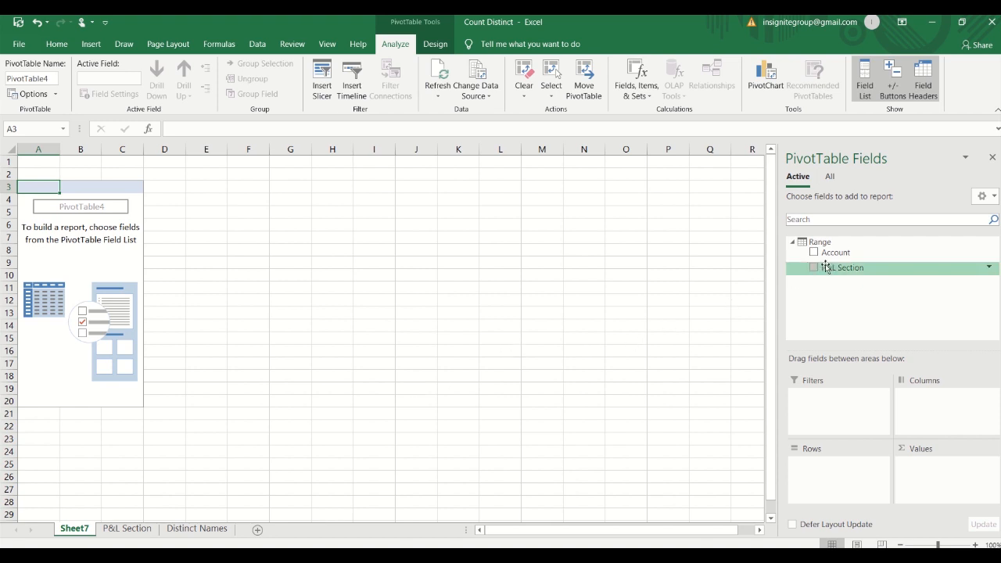
pyautogui.click(833, 252)
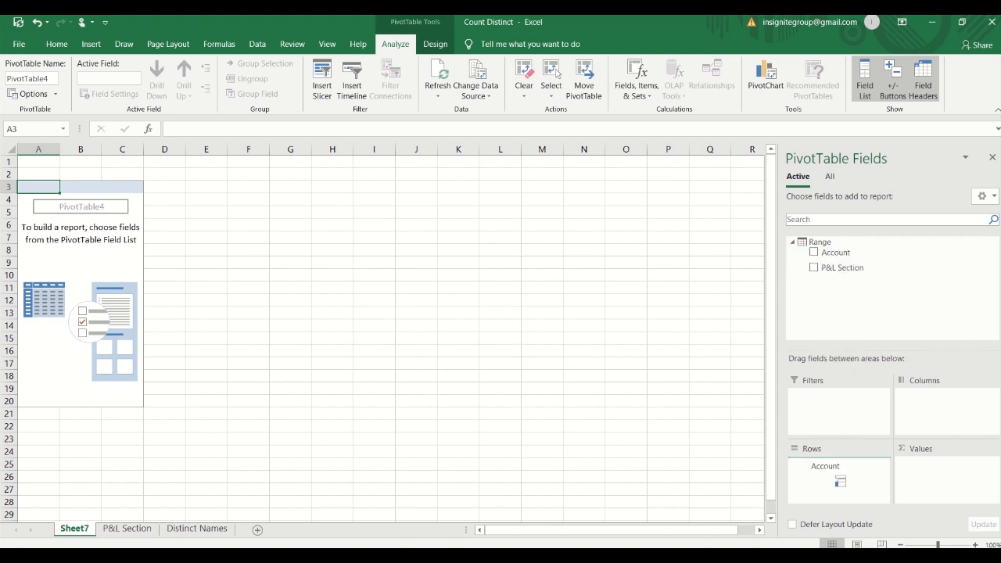
pyautogui.click(814, 251)
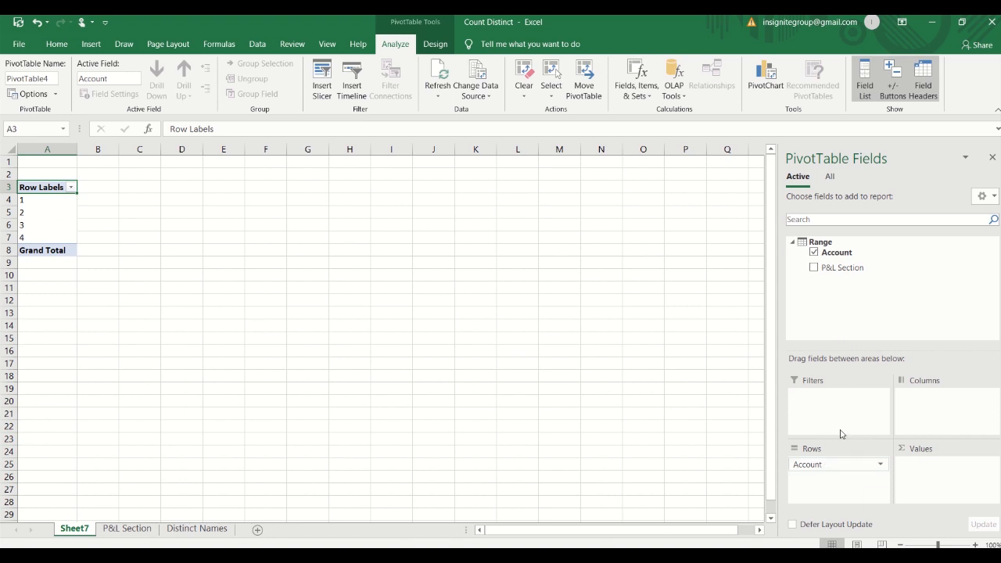
pyautogui.moveTo(834, 300)
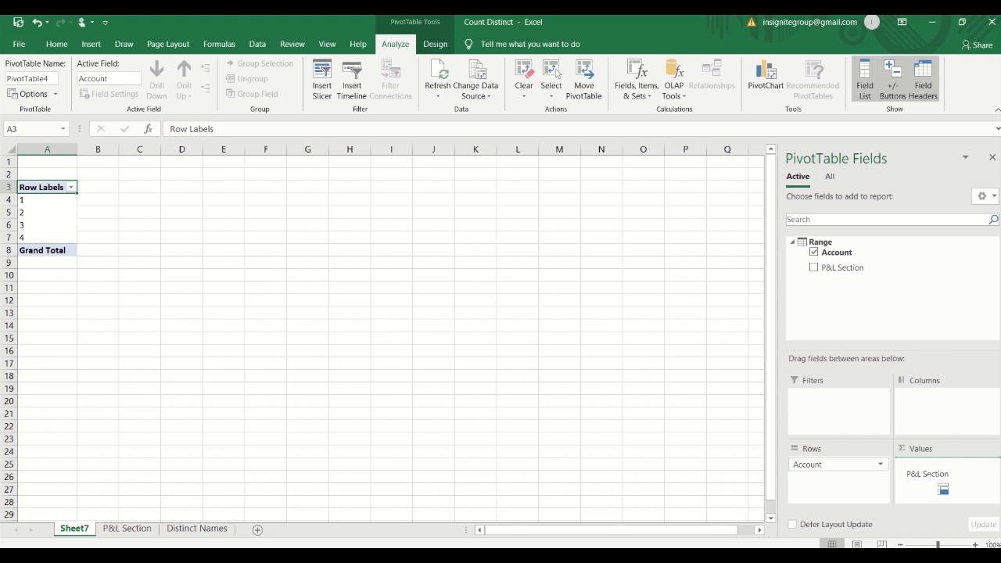
pyautogui.click(814, 267)
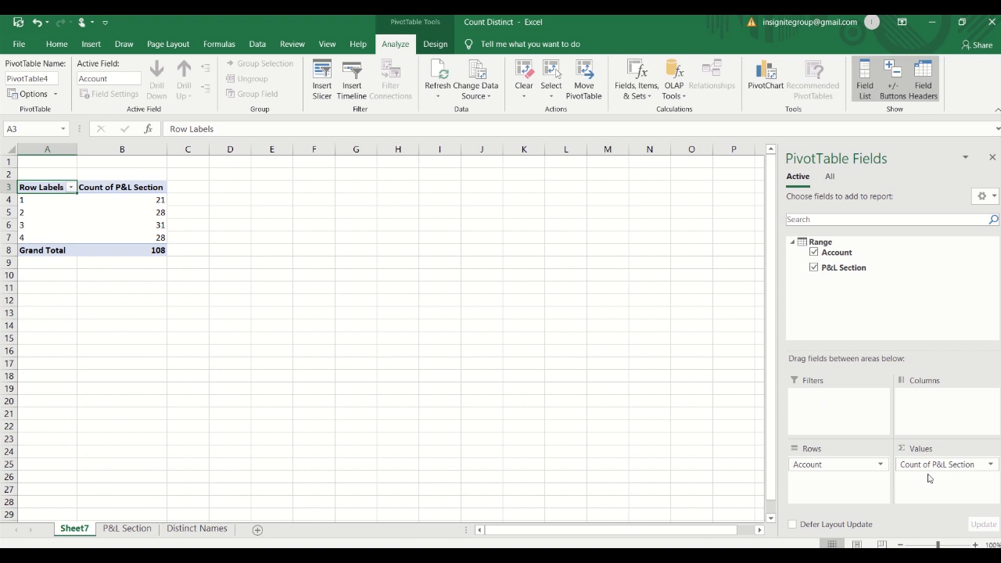
pyautogui.moveTo(937, 471)
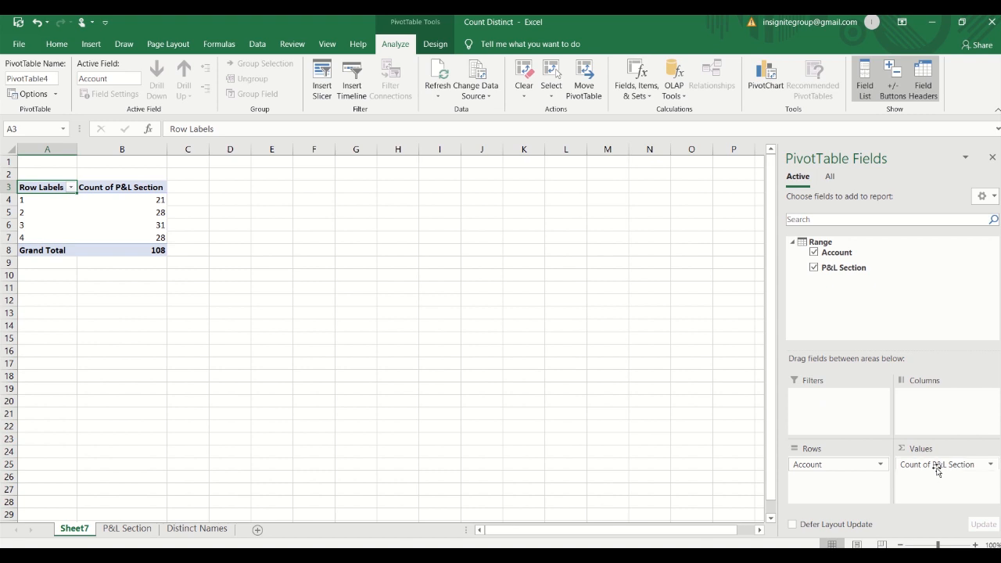
# - Change the P&L Section value field summary from Count to Distinct Count
pyautogui.click(989, 464)
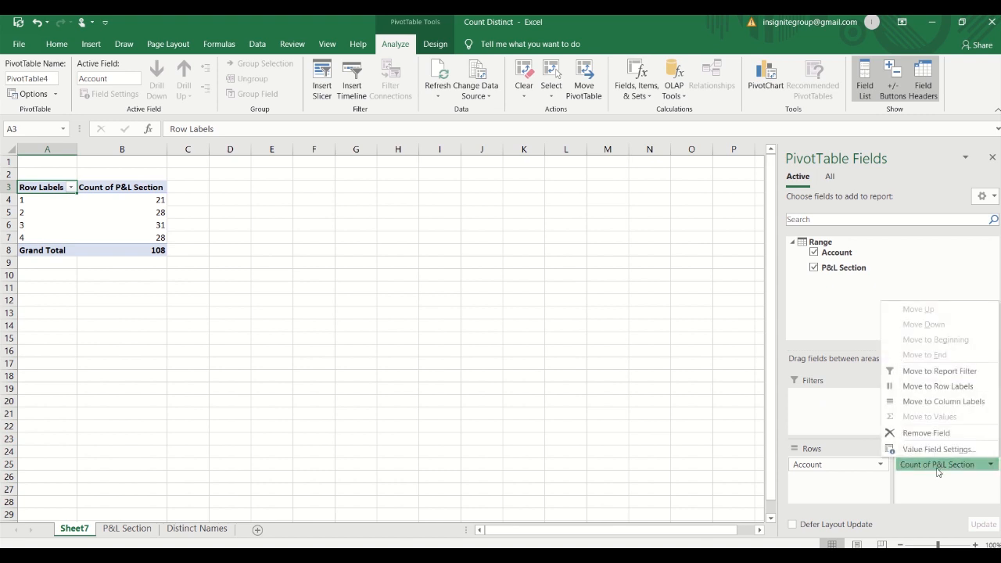
pyautogui.moveTo(939, 449)
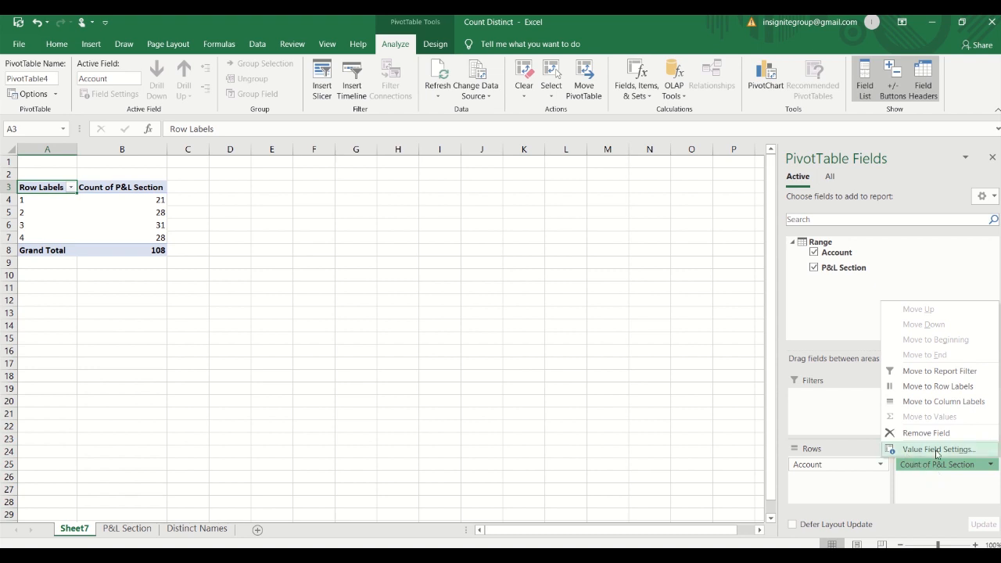
pyautogui.click(938, 449)
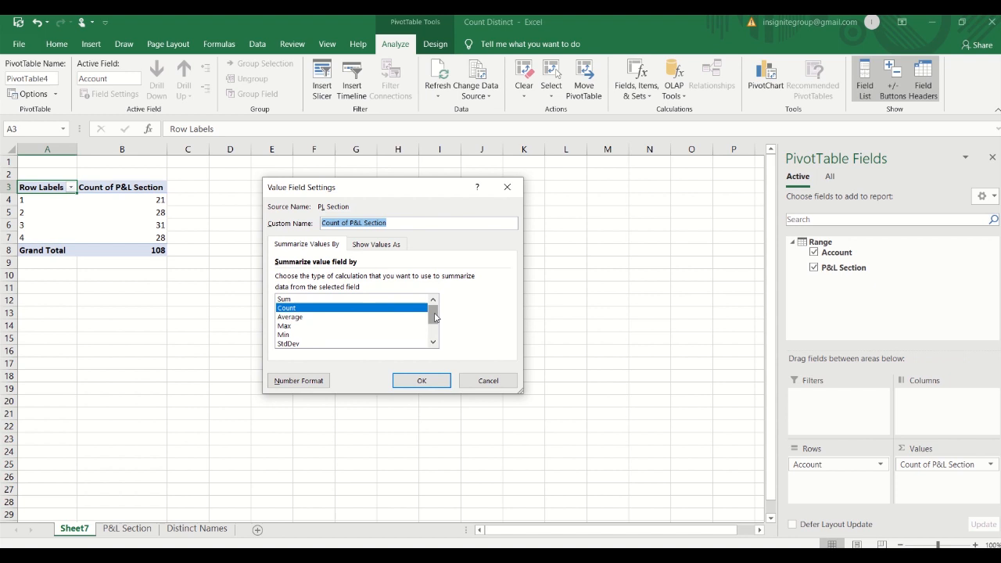
pyautogui.scroll(-3)
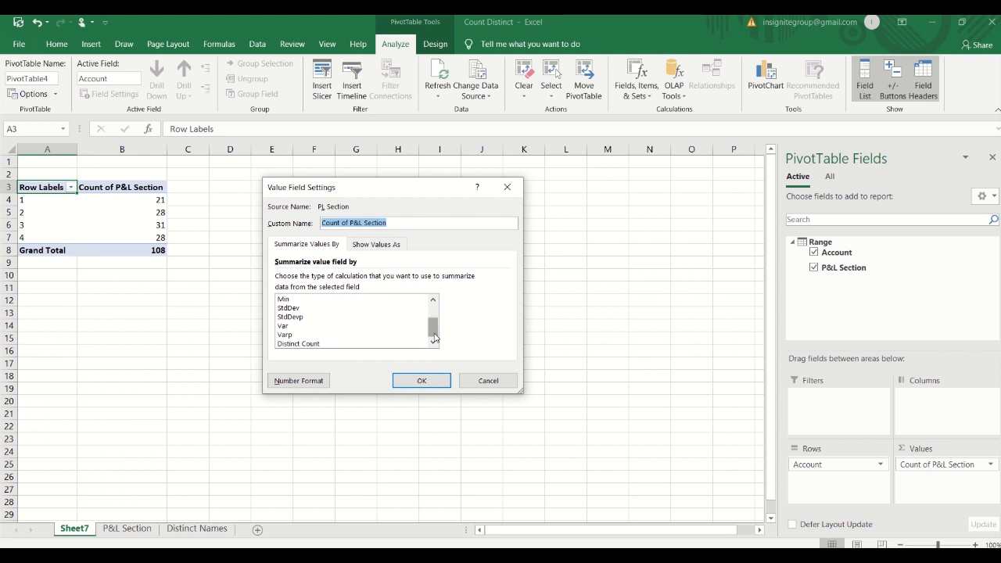
pyautogui.click(299, 343)
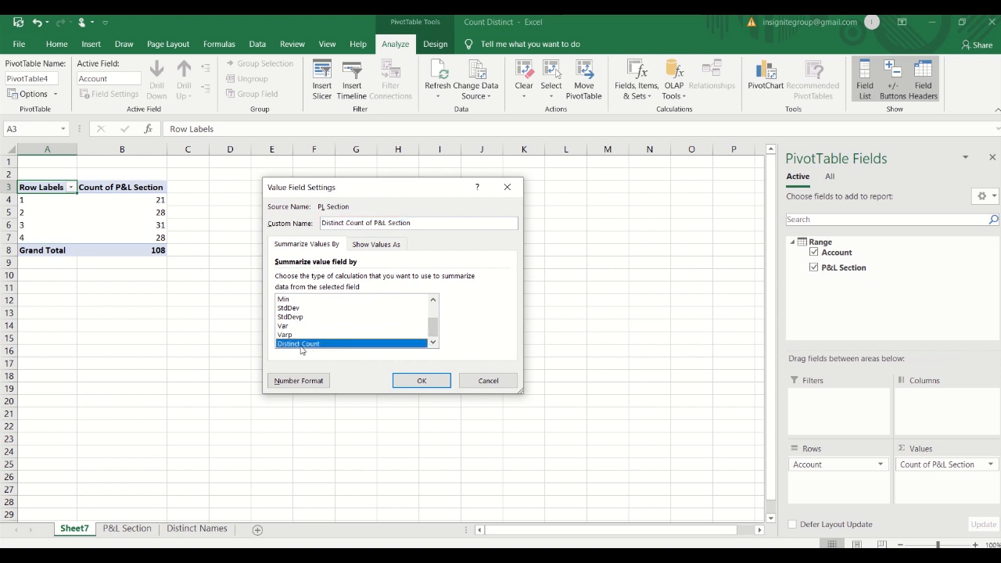
pyautogui.moveTo(420, 381)
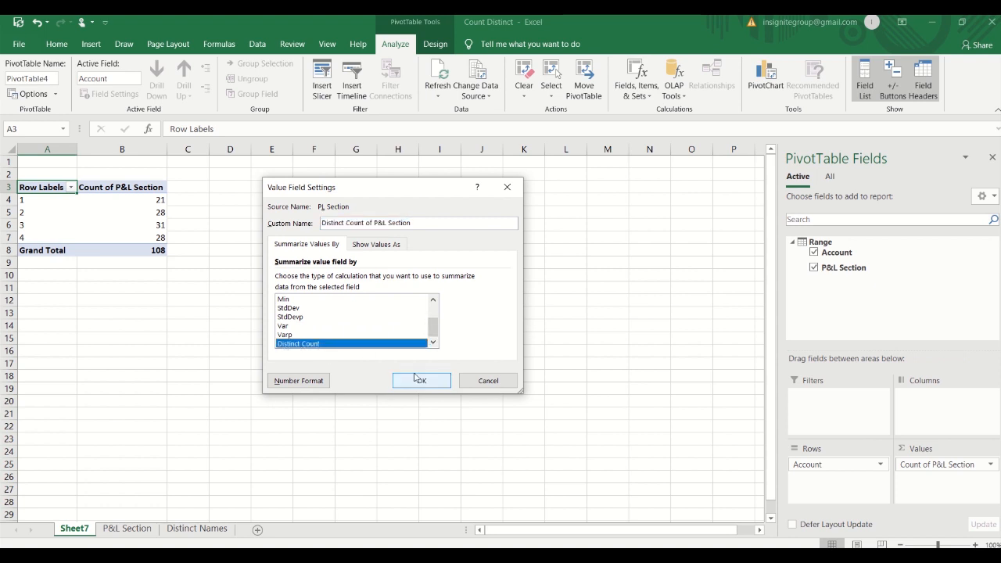
pyautogui.click(421, 380)
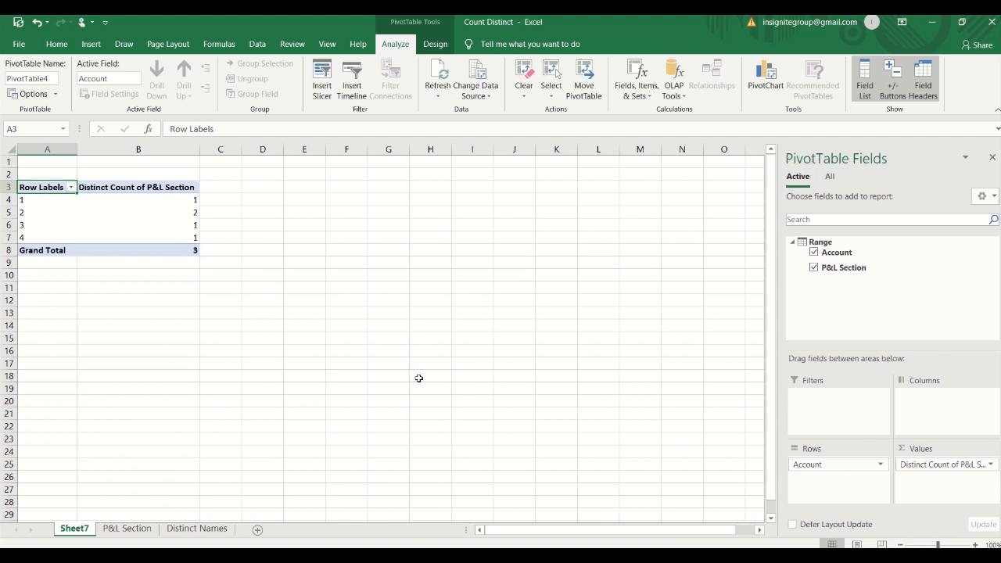
pyautogui.click(47, 199)
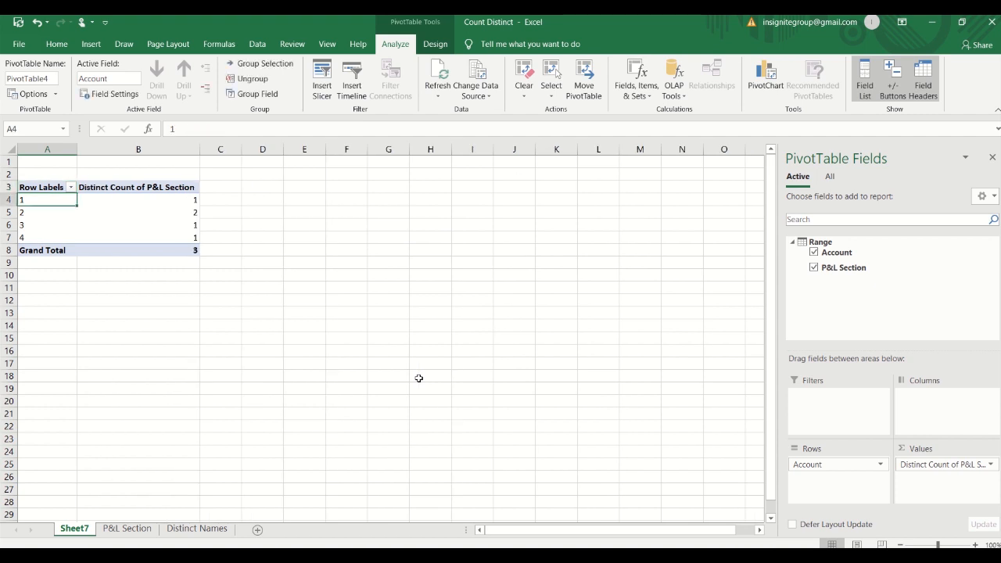
pyautogui.click(138, 199)
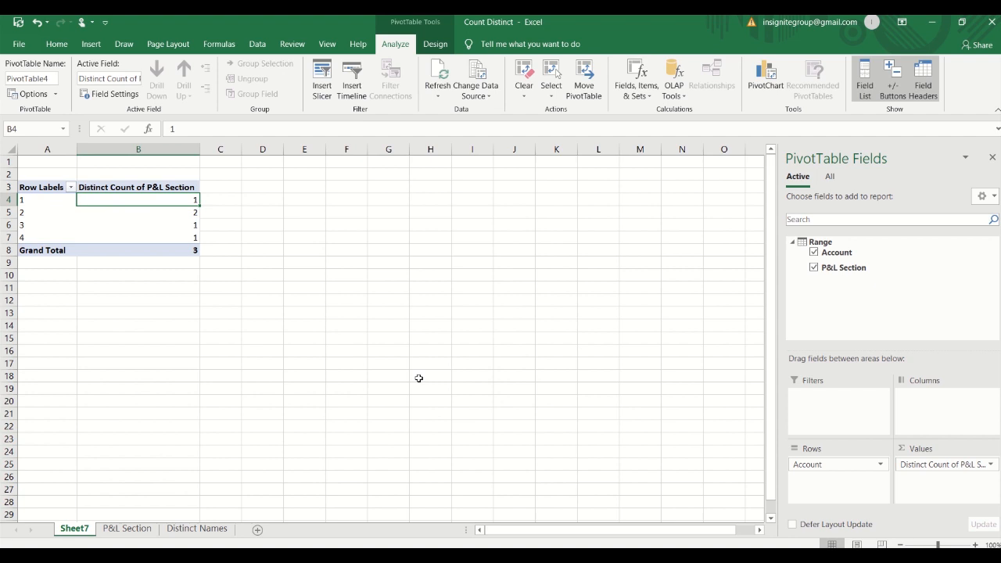
pyautogui.click(46, 200)
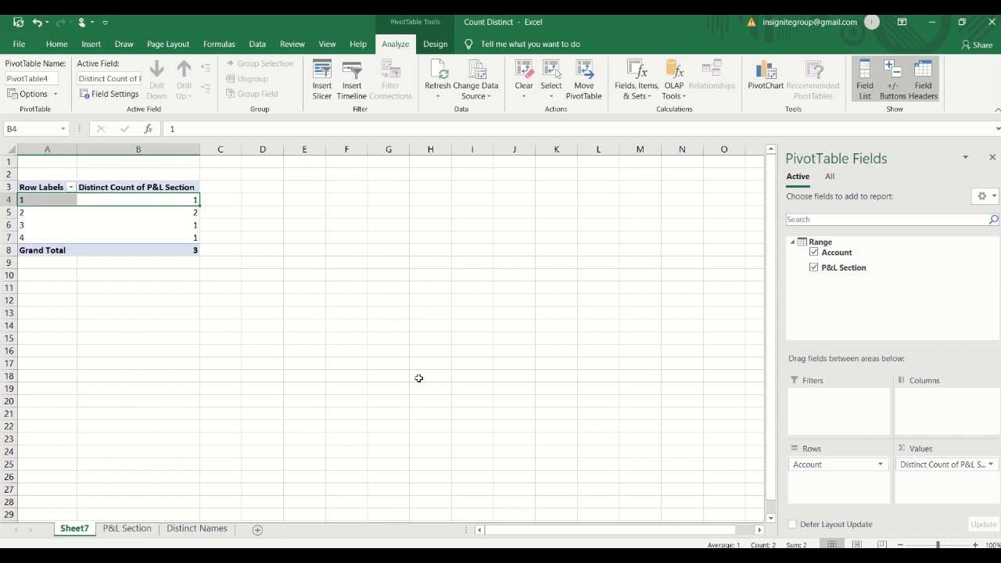
pyautogui.click(139, 212)
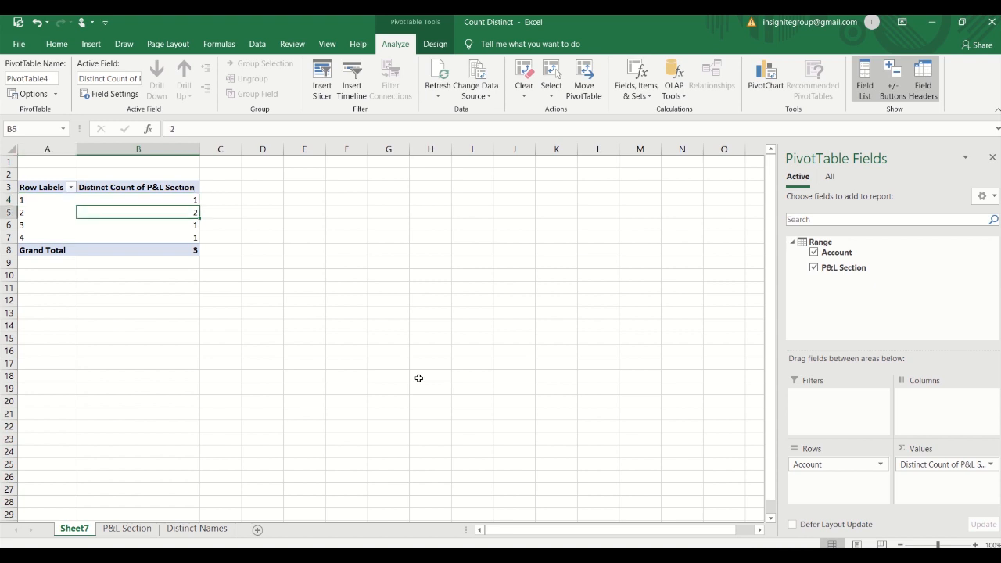
pyautogui.click(47, 211)
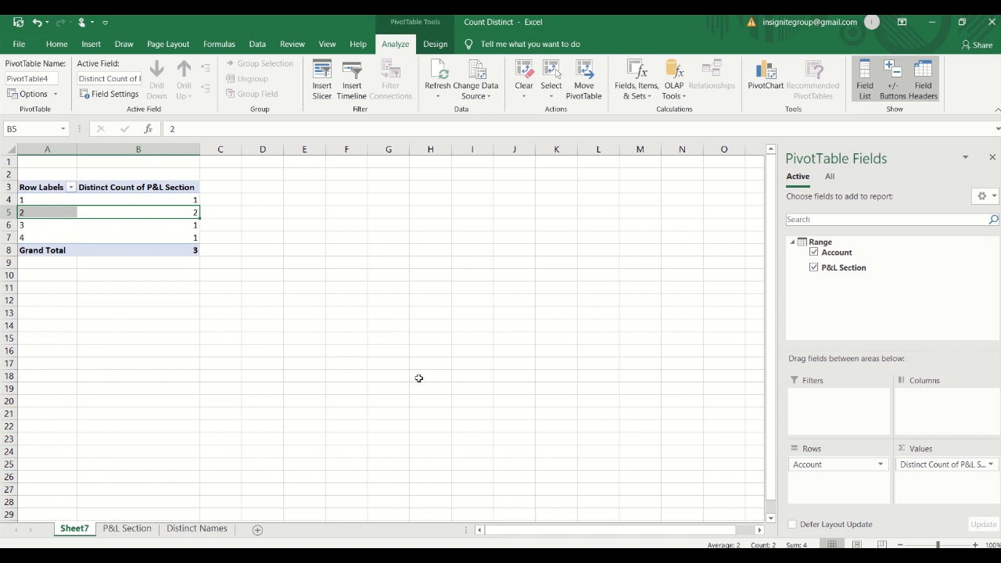
pyautogui.click(139, 225)
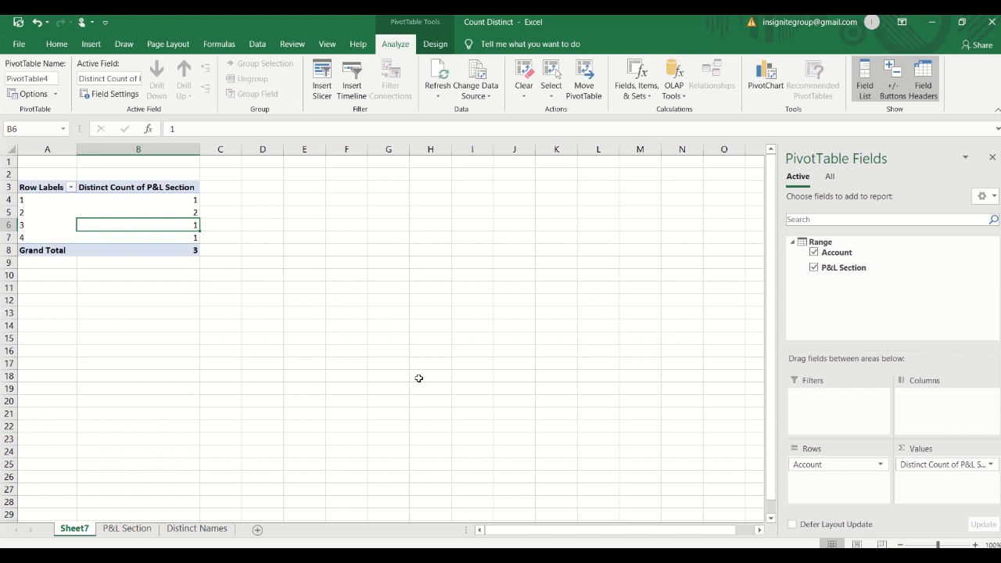
pyautogui.click(47, 224)
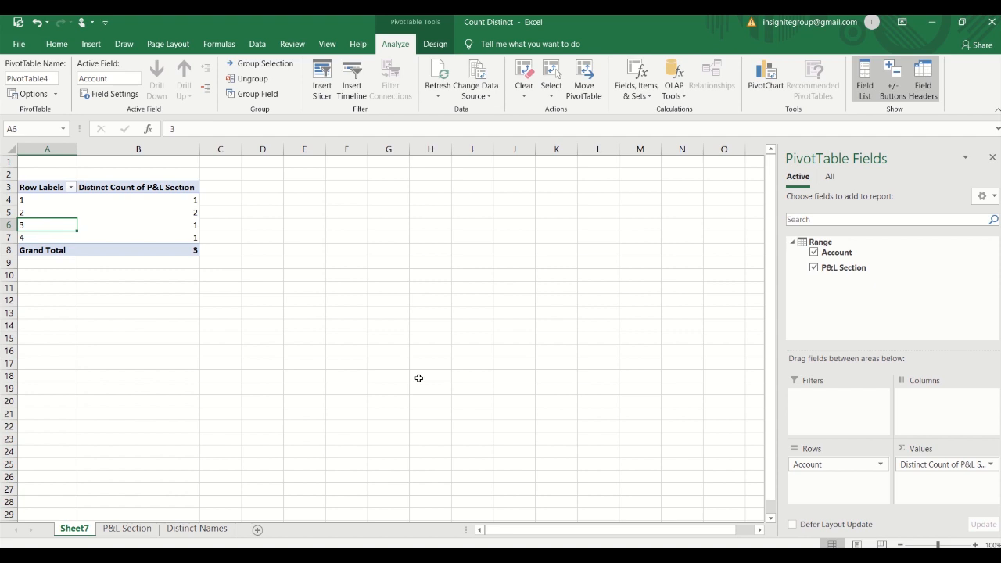
pyautogui.moveTo(617, 379)
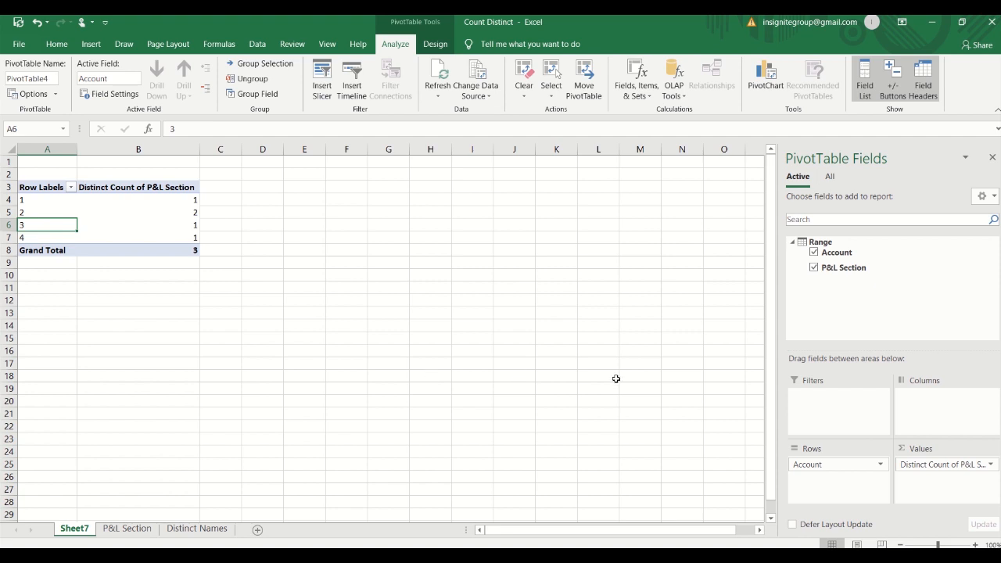
pyautogui.moveTo(844, 268)
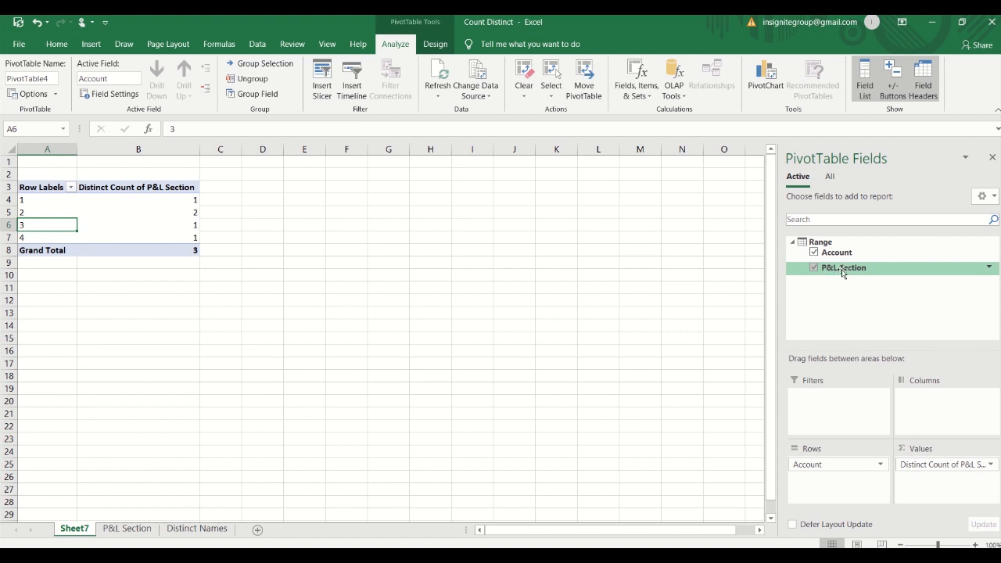
pyautogui.moveTo(842, 275)
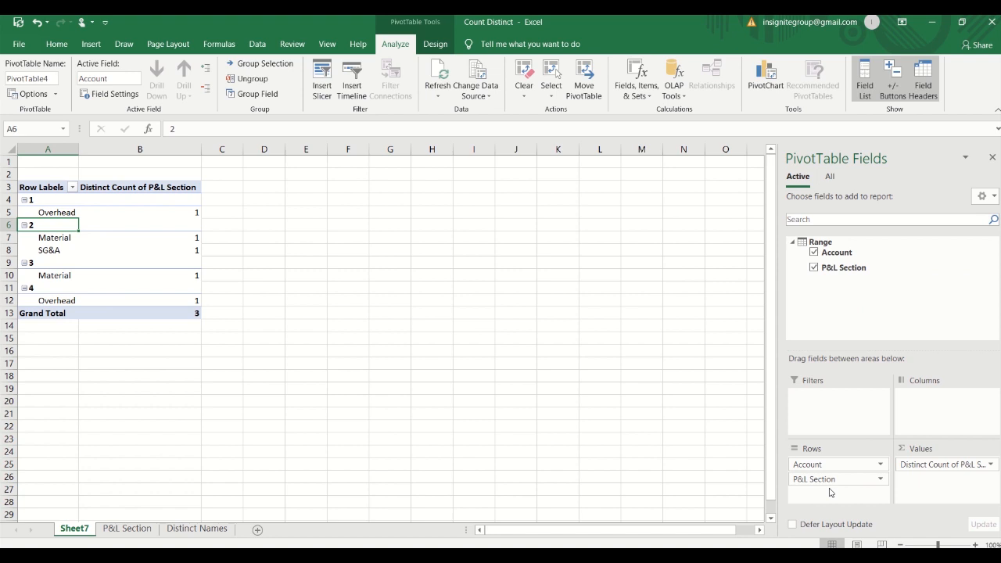
# - Highlight the Material and SG&A rows under account 2, then go to Distinct Names
pyautogui.click(54, 237)
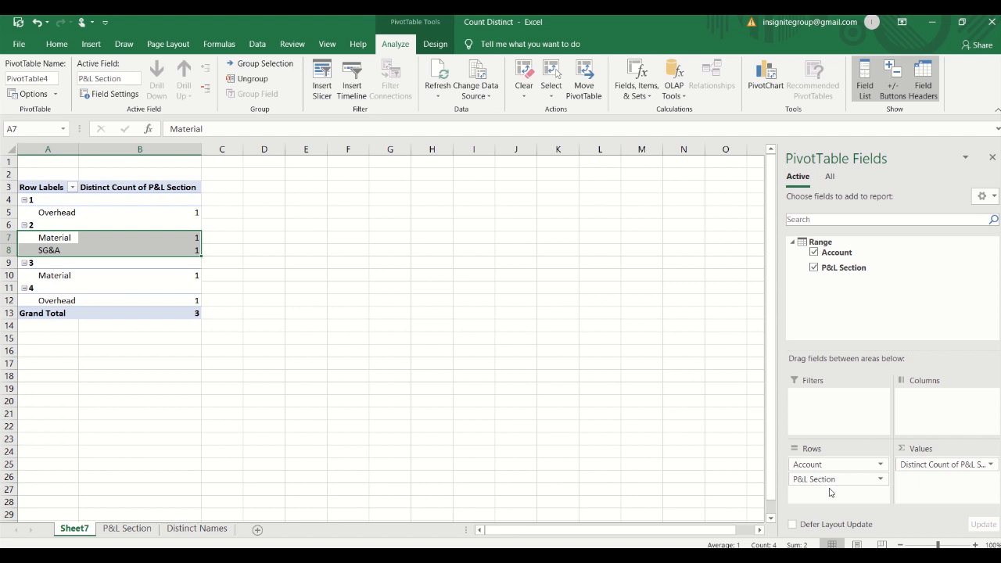
pyautogui.moveTo(455, 429)
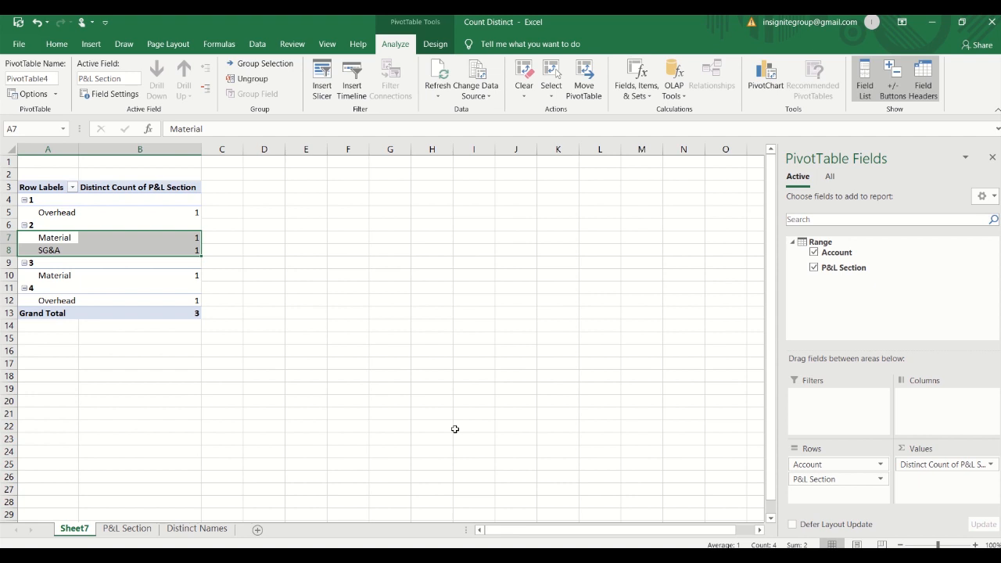
pyautogui.moveTo(184, 511)
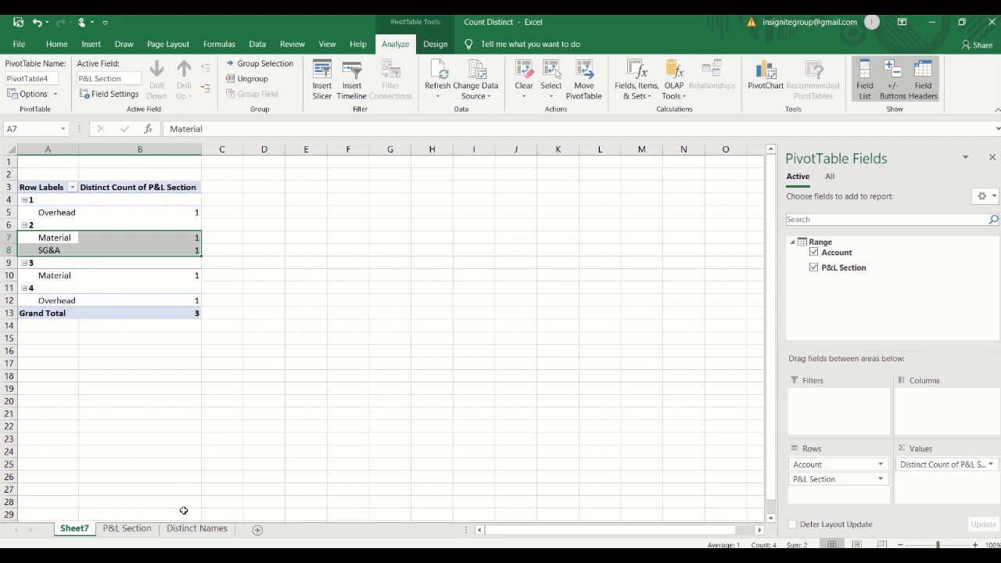
pyautogui.click(197, 528)
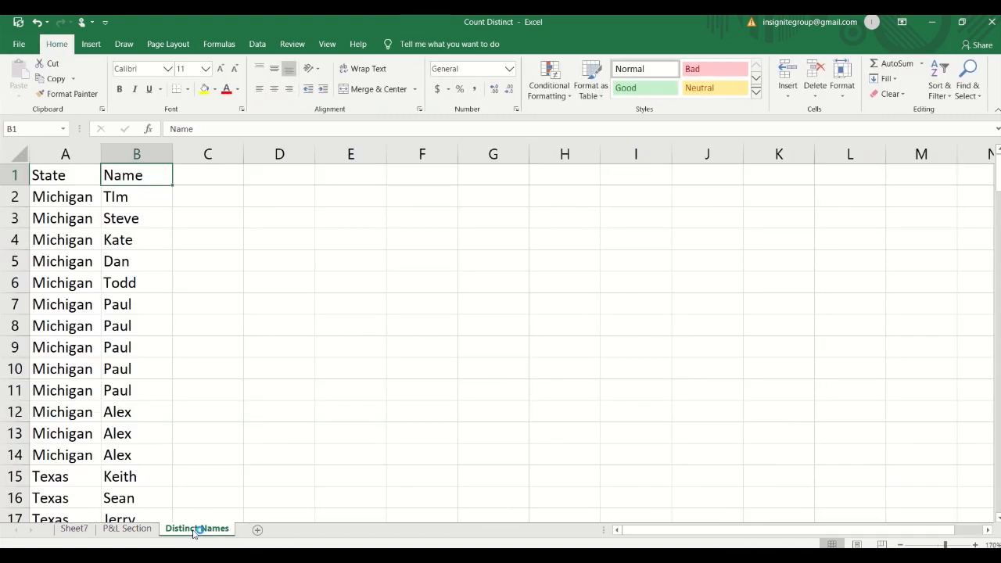
# - Select the State and Name list A1:B143 on the Distinct Names sheet
pyautogui.click(65, 175)
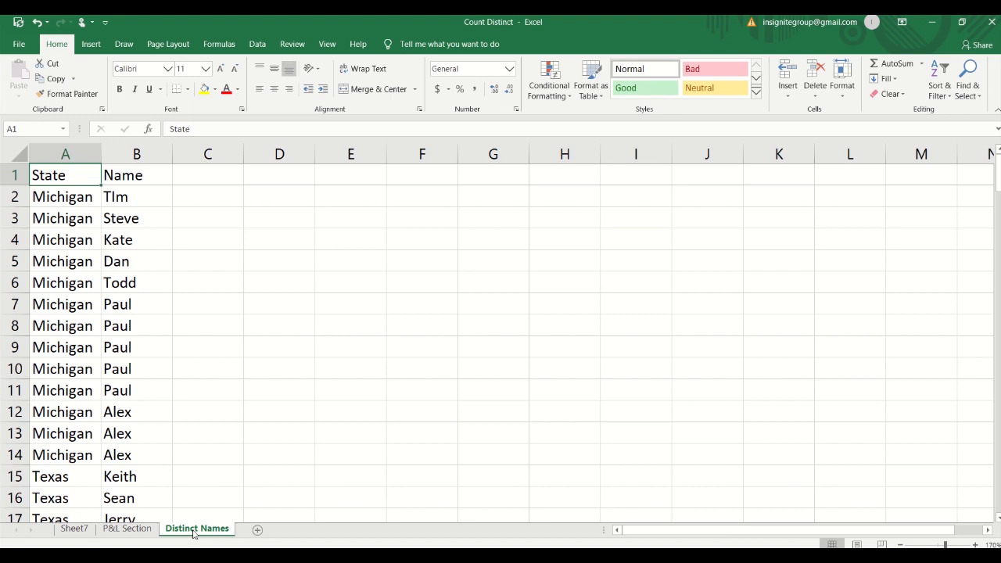
pyautogui.click(137, 240)
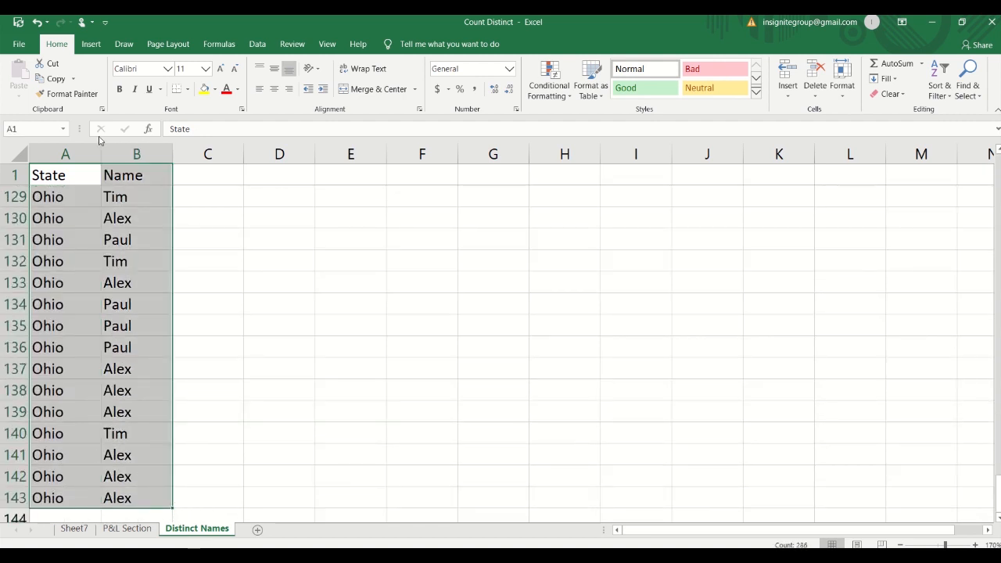
pyautogui.click(91, 44)
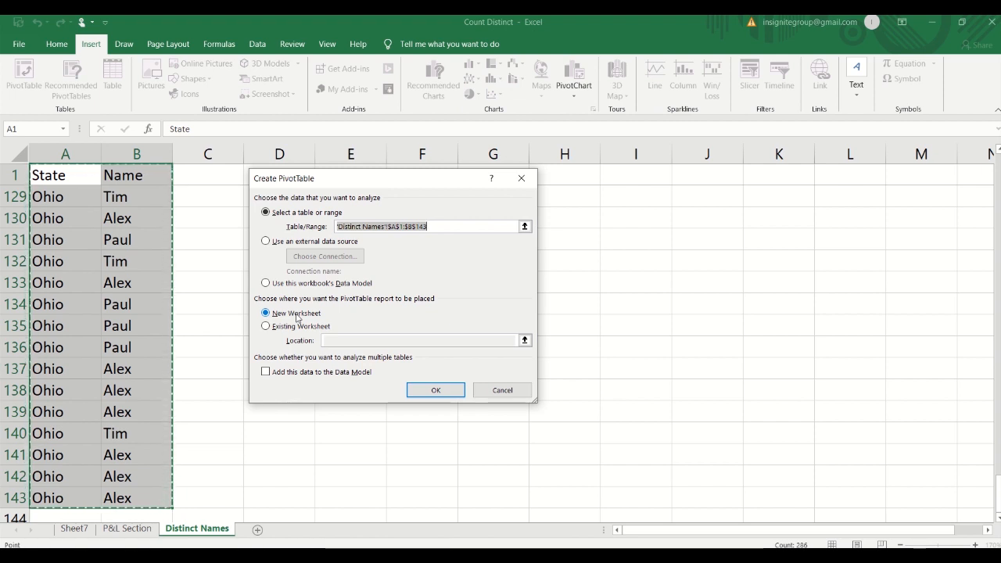
# - Confirm the PivotTable from 'Distinct Names'!$A$1:$B$143 on a new worksheet
pyautogui.click(436, 389)
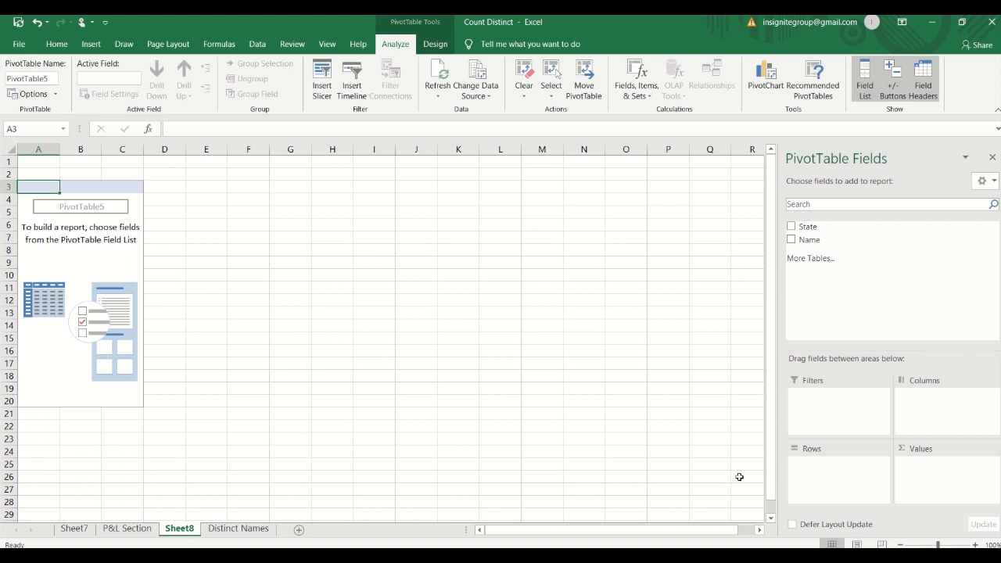
# - Put State in Rows and Count of Name in Values (10, 36, 13, 71, 12)
pyautogui.moveTo(806, 226); pyautogui.dragTo(813, 383)
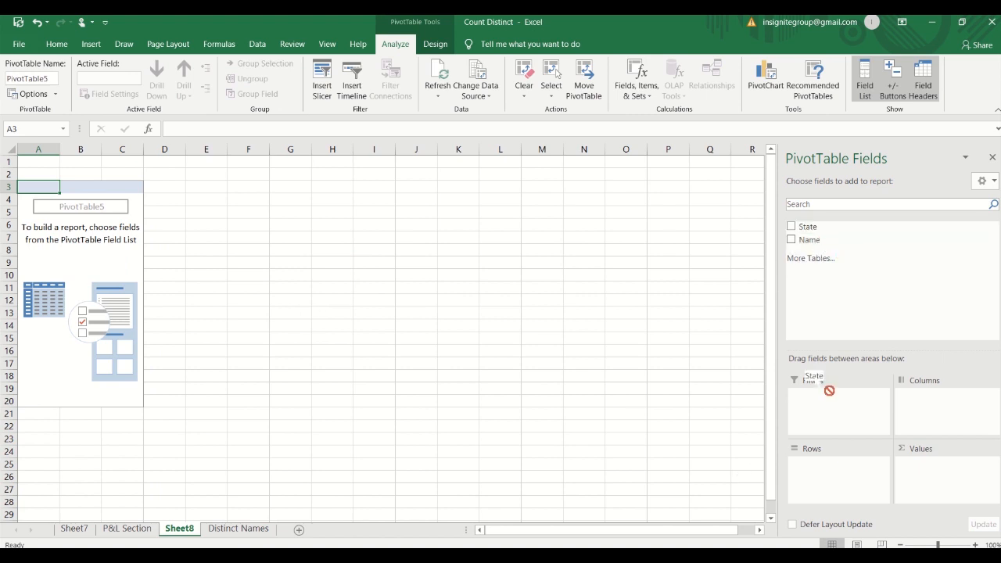
pyautogui.moveTo(813, 376); pyautogui.dragTo(820, 469)
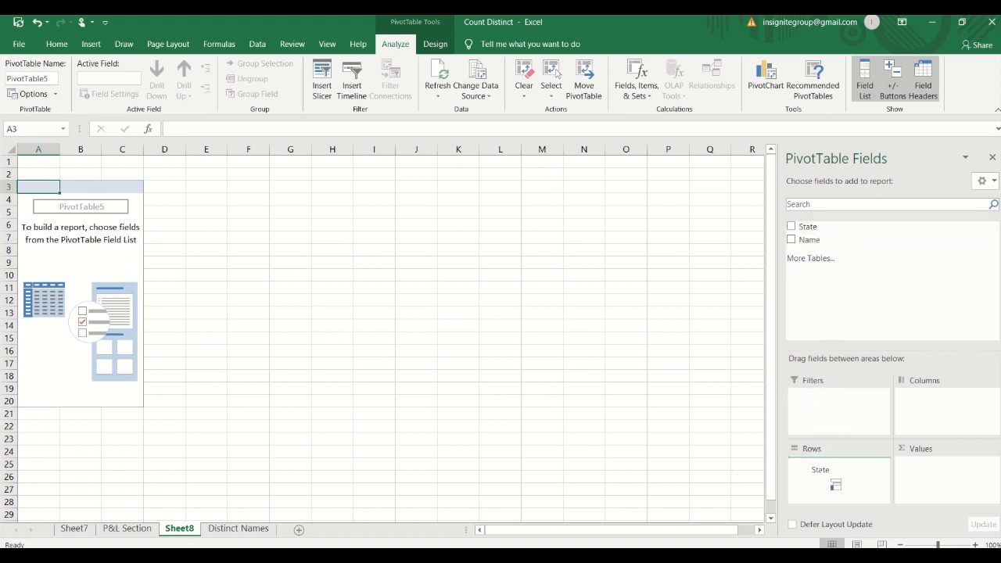
pyautogui.click(791, 226)
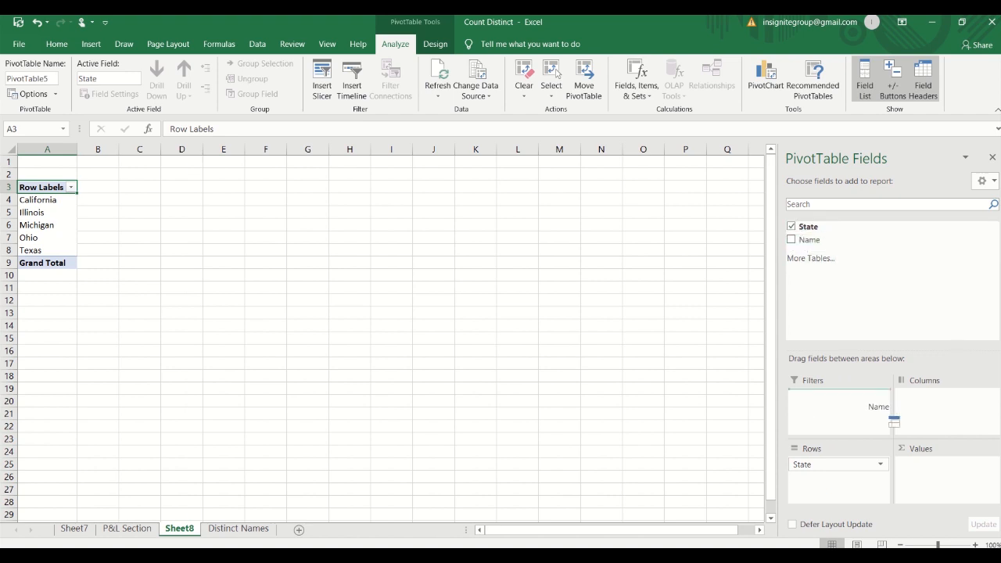
pyautogui.click(791, 240)
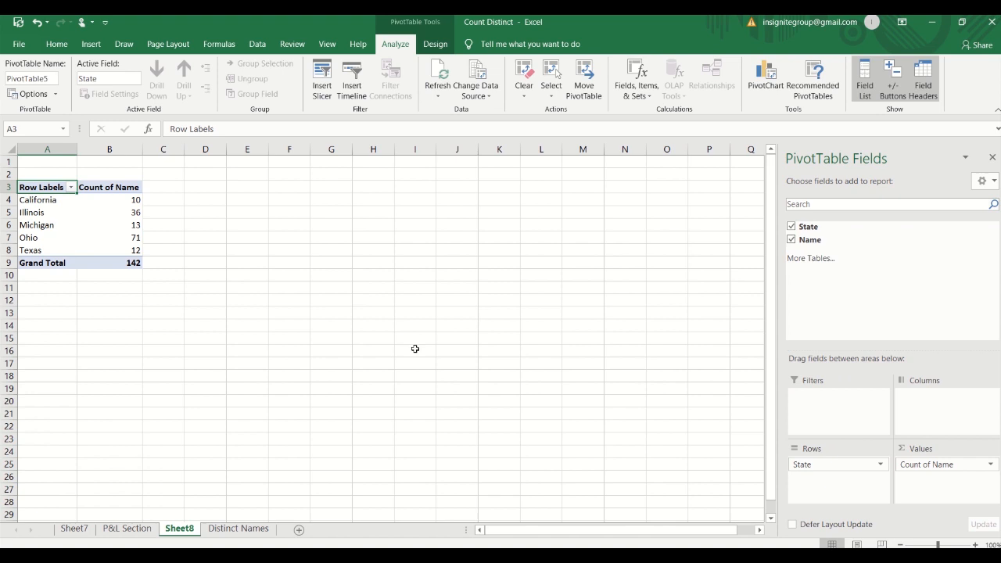
# - Select the California row label and return to the Distinct Names sheet
pyautogui.click(47, 199)
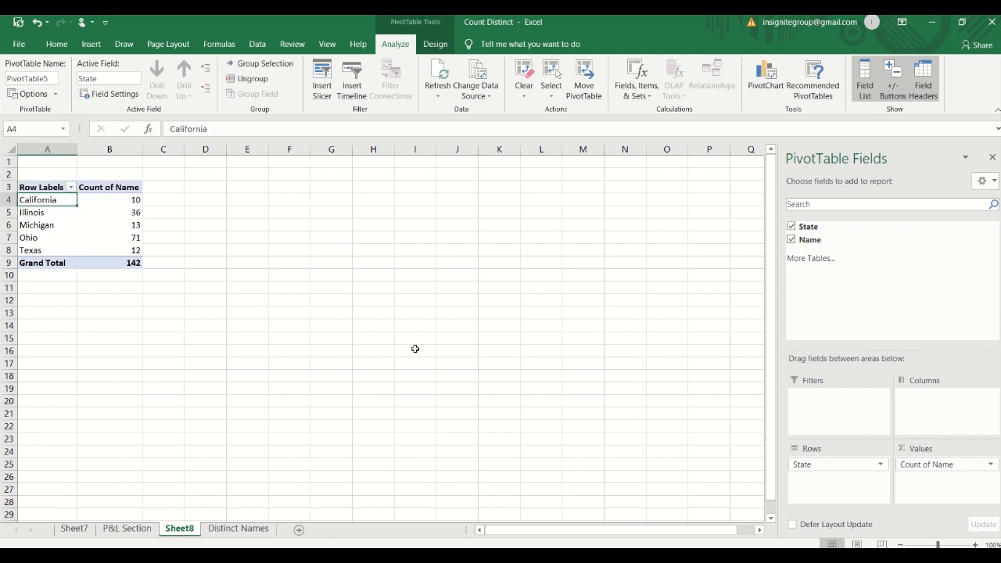
pyautogui.click(109, 199)
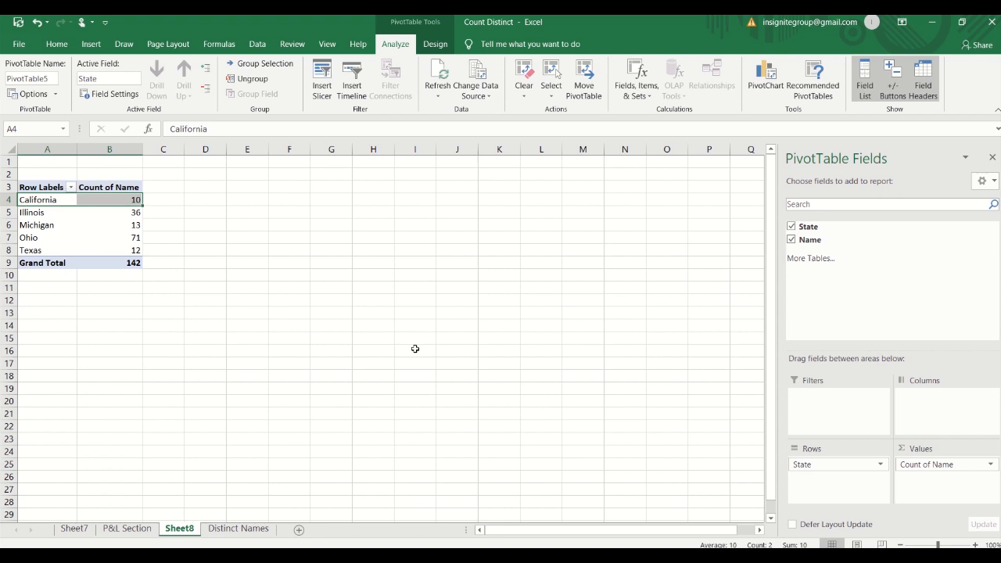
pyautogui.moveTo(269, 416)
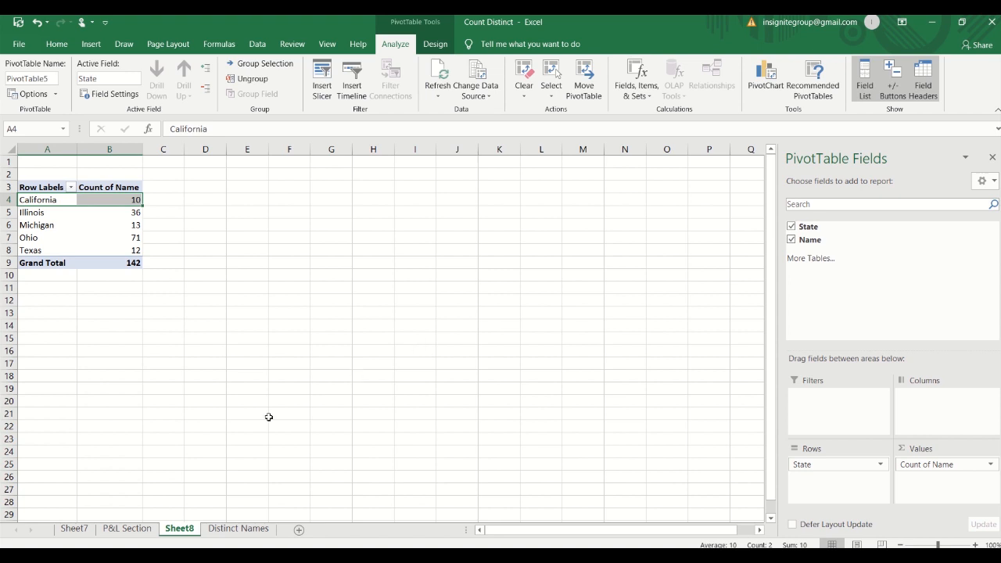
pyautogui.click(238, 528)
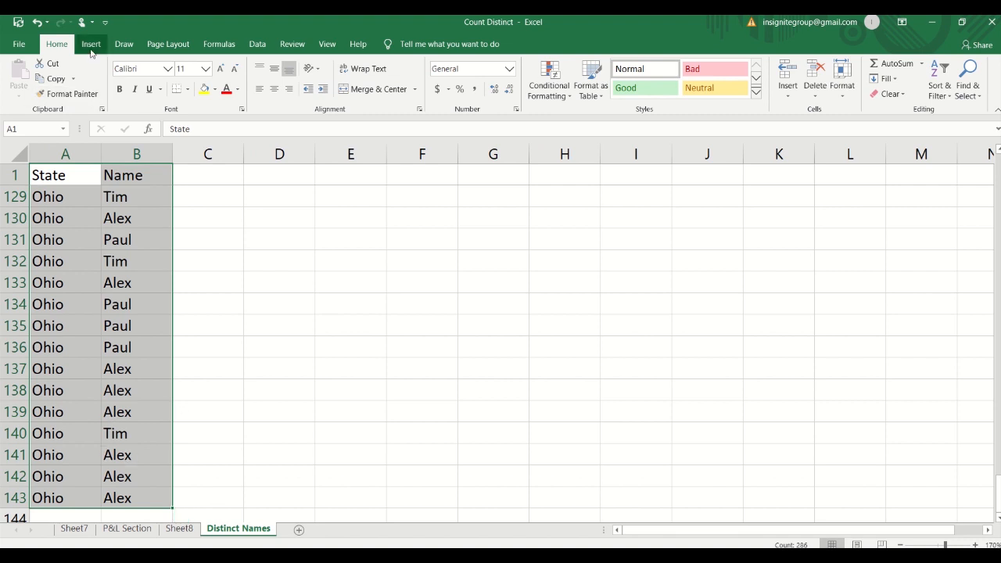
# - Insert a PivotTable from the Distinct Names data on a new sheet, adding it to the Data Model
pyautogui.click(24, 78)
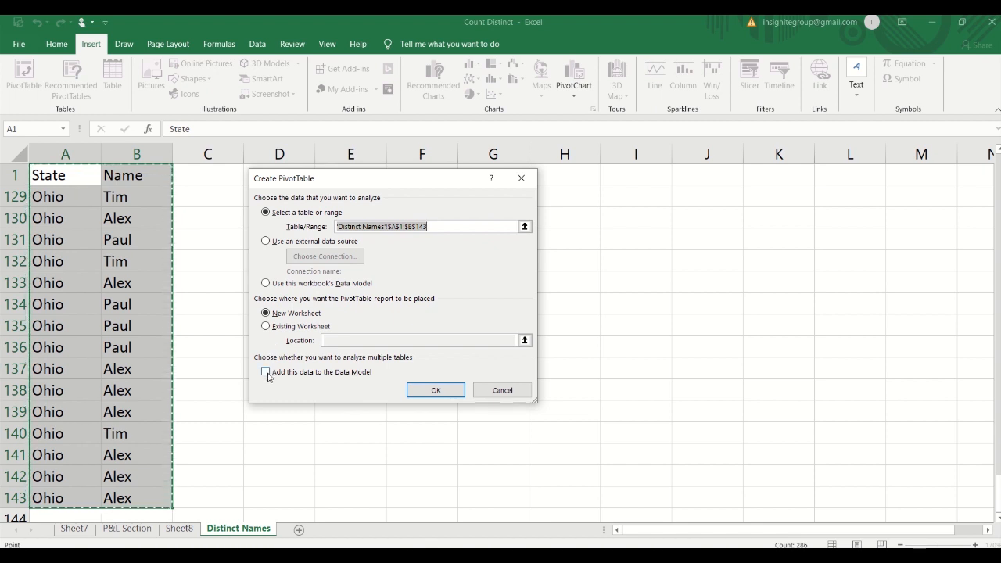
pyautogui.click(266, 372)
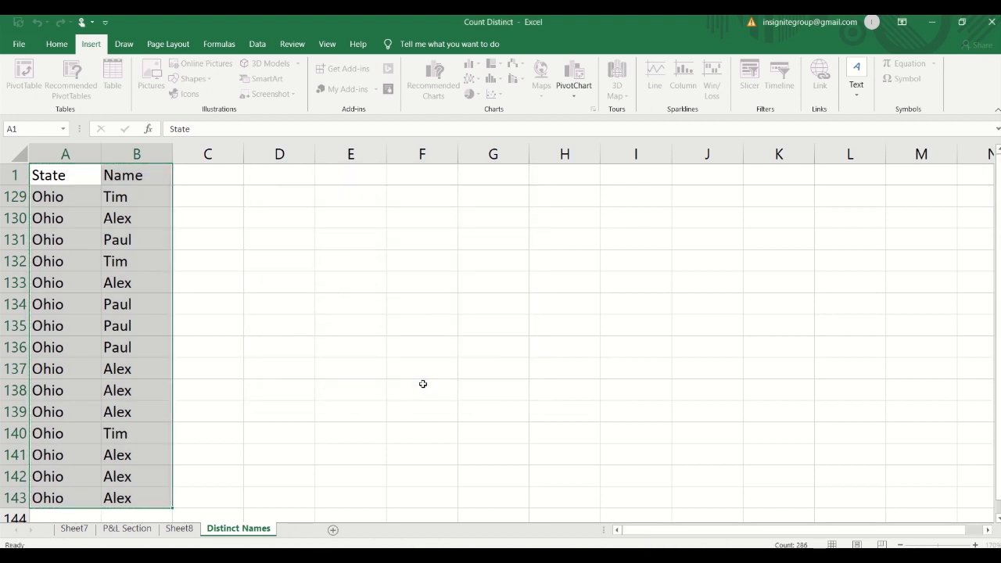
pyautogui.click(24, 79)
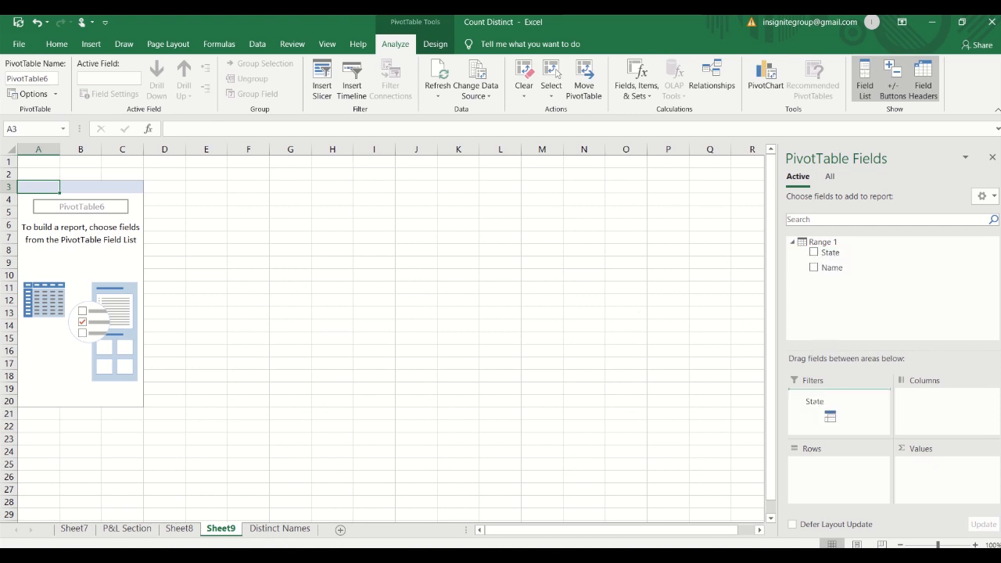
# - Add State as rows and Count of Name as values, then open the Count of Name options
pyautogui.click(814, 252)
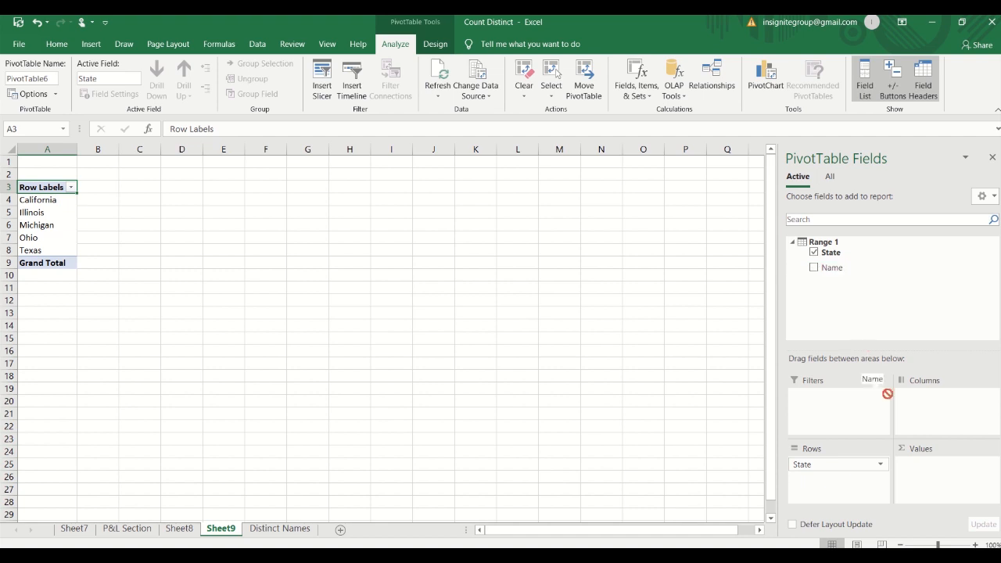
pyautogui.click(814, 267)
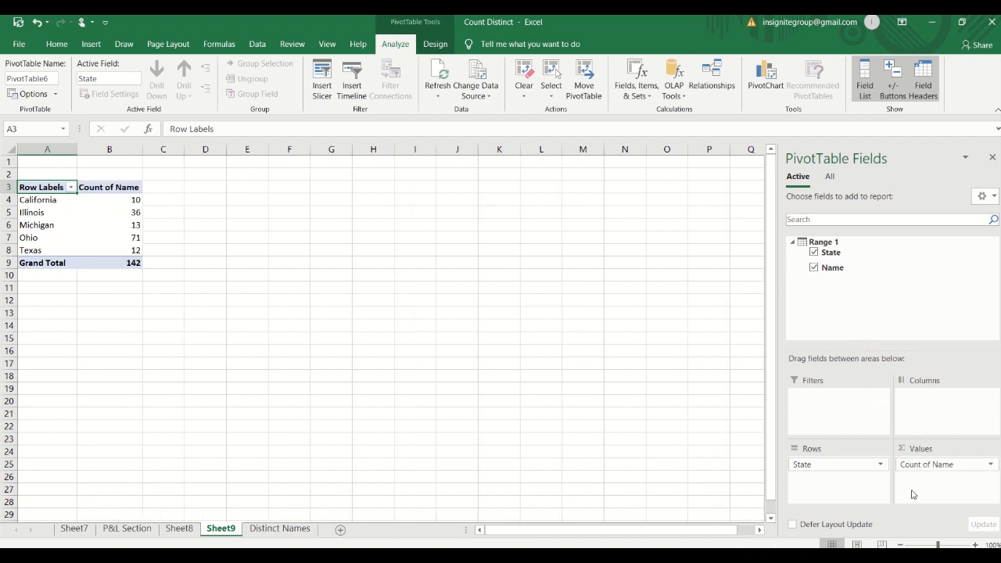
pyautogui.click(990, 464)
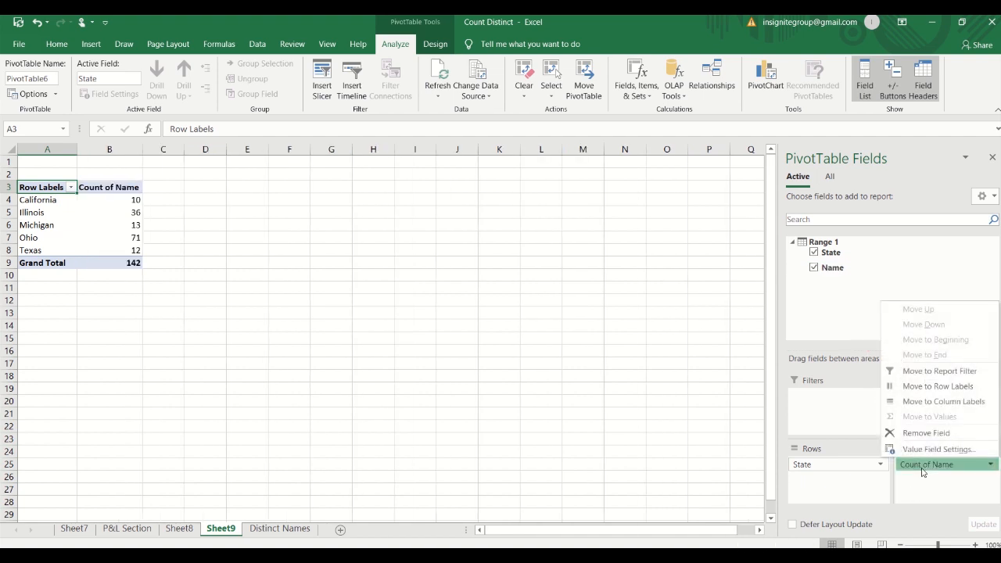
pyautogui.moveTo(939, 449)
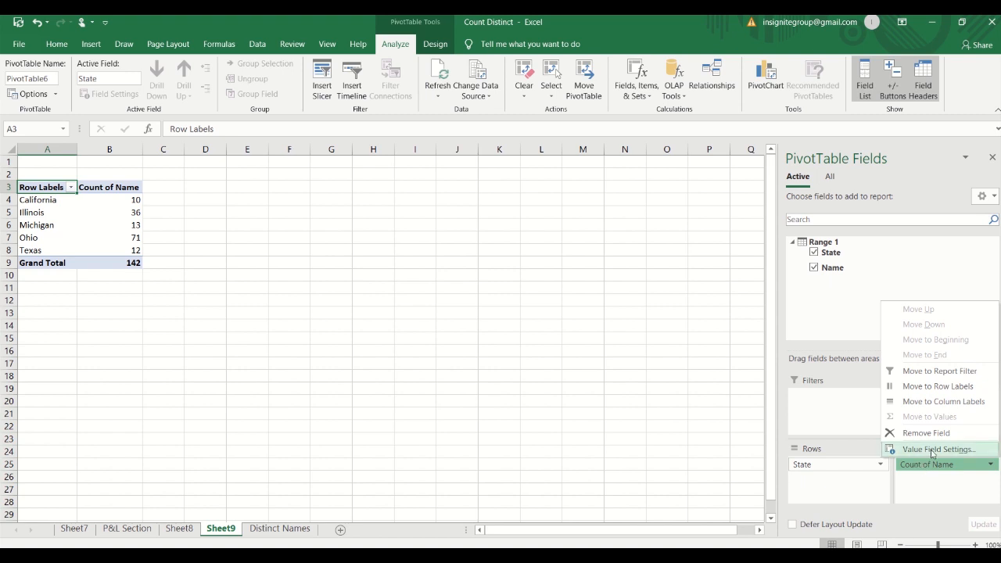
# - Summarize the Name field as Distinct Count via Value Field Settings, giving a grand total of 16
pyautogui.click(939, 449)
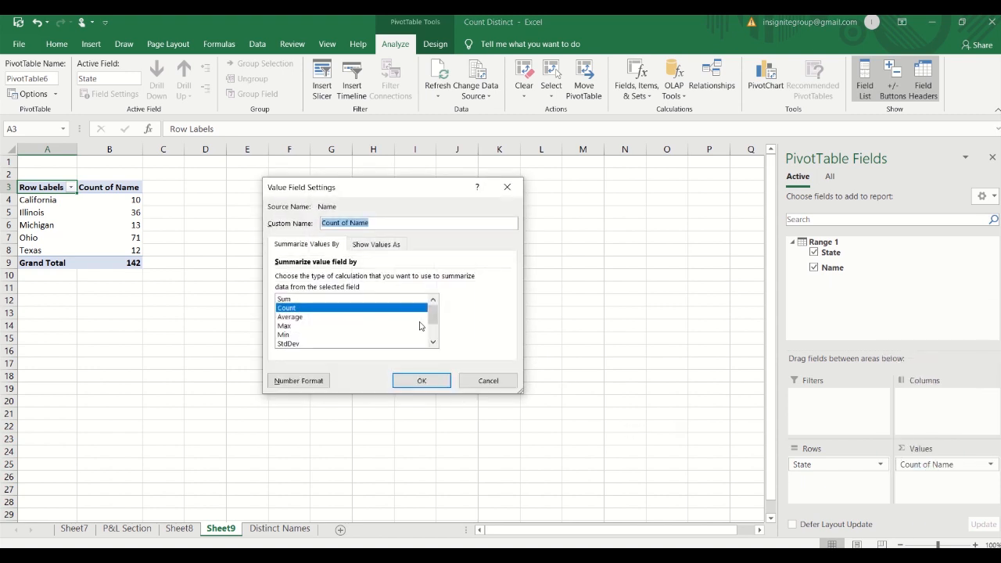
pyautogui.moveTo(317, 282)
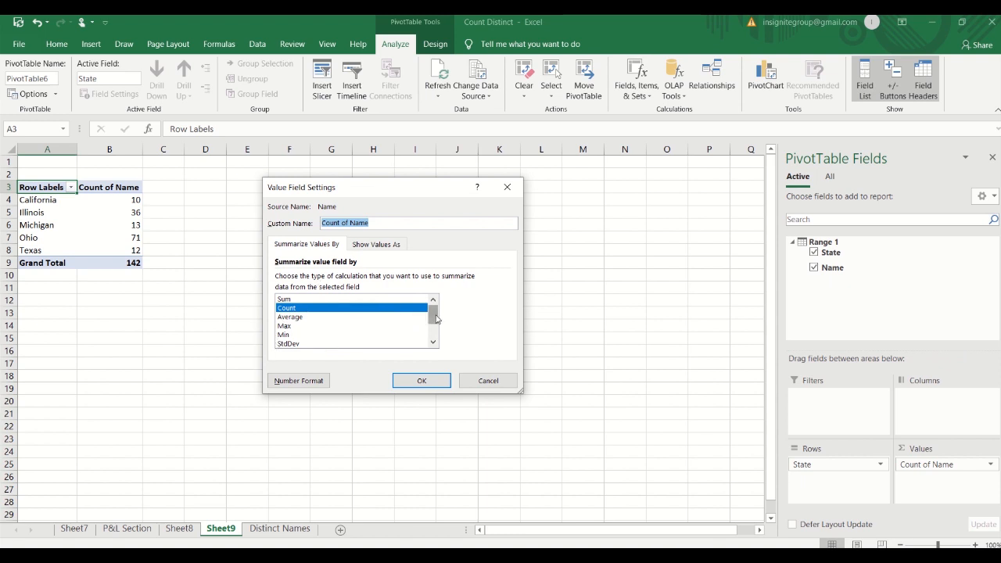
pyautogui.scroll(-3)
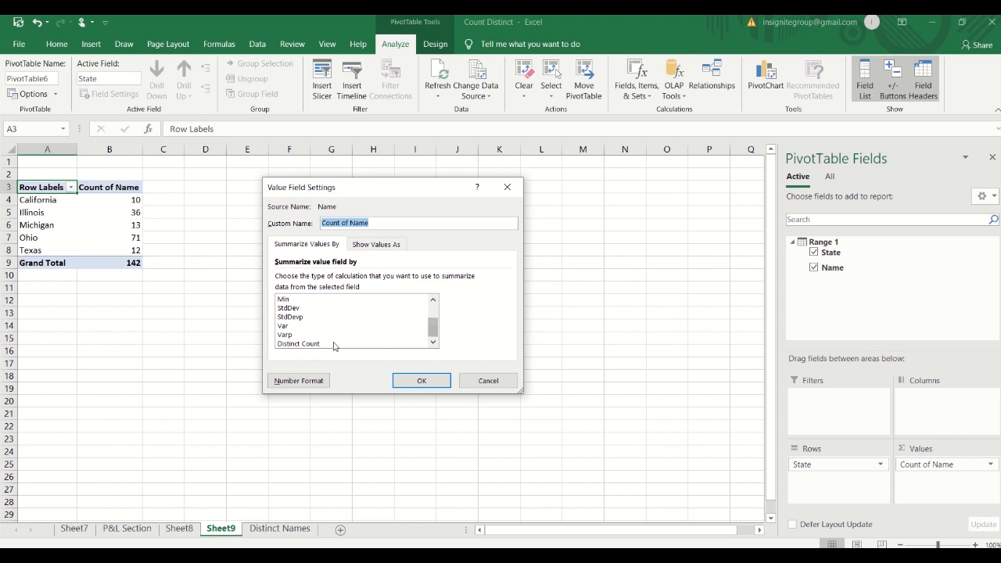
pyautogui.click(298, 343)
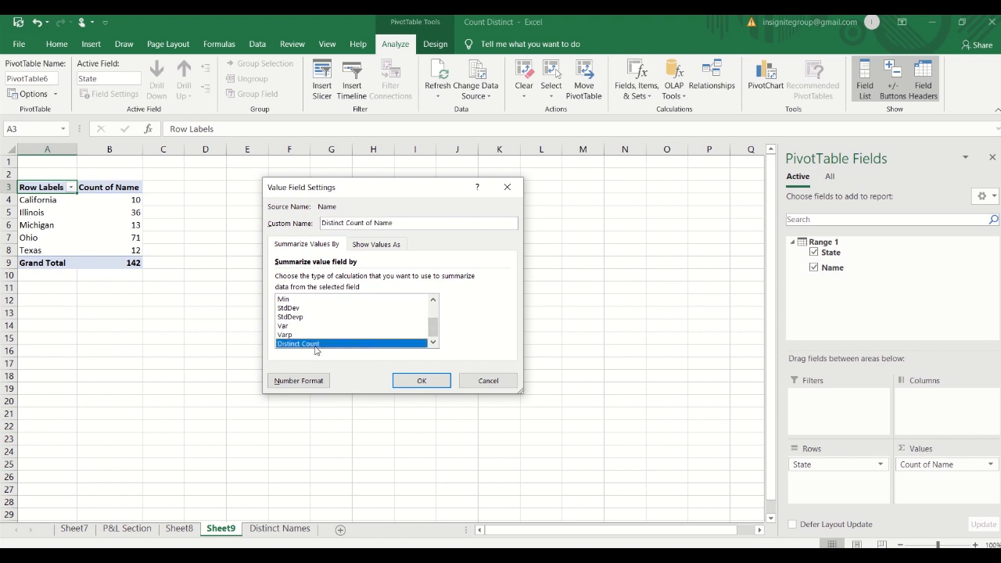
pyautogui.click(421, 381)
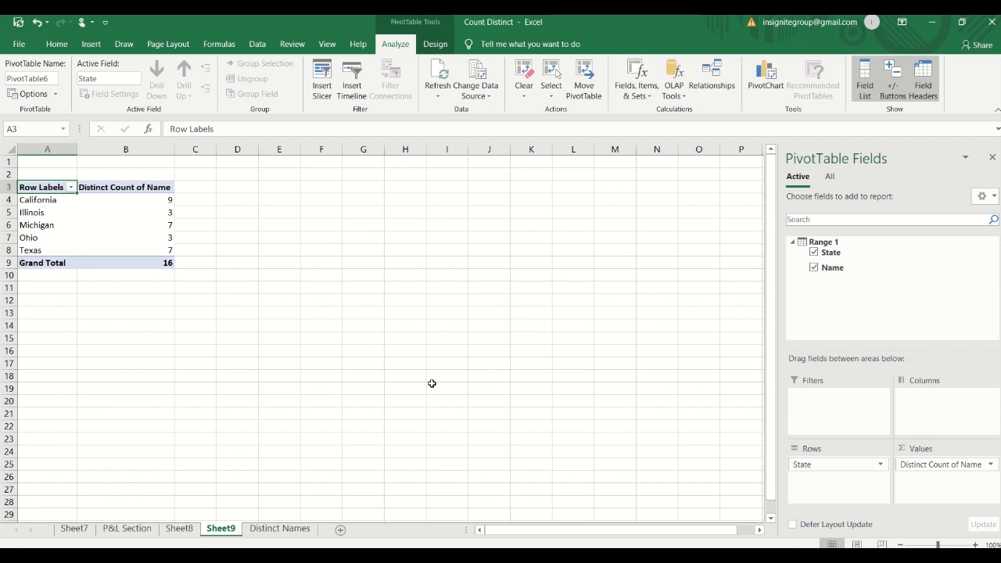
pyautogui.click(47, 200)
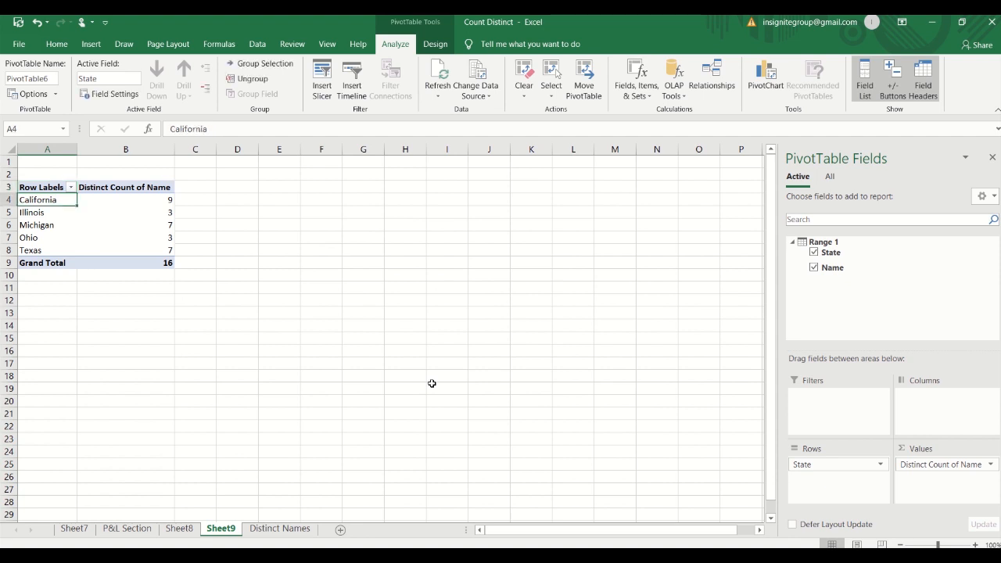
pyautogui.click(126, 200)
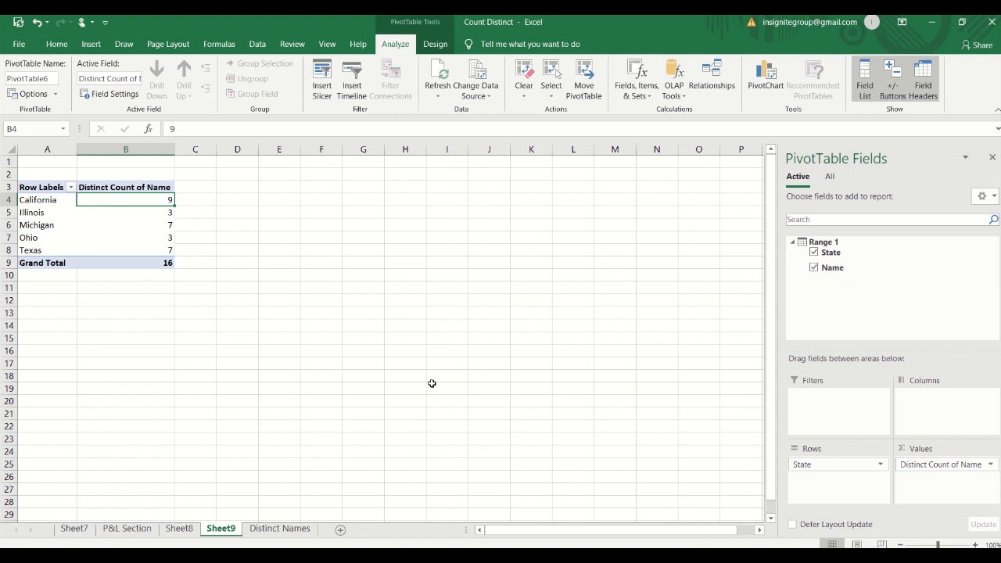
pyautogui.click(125, 212)
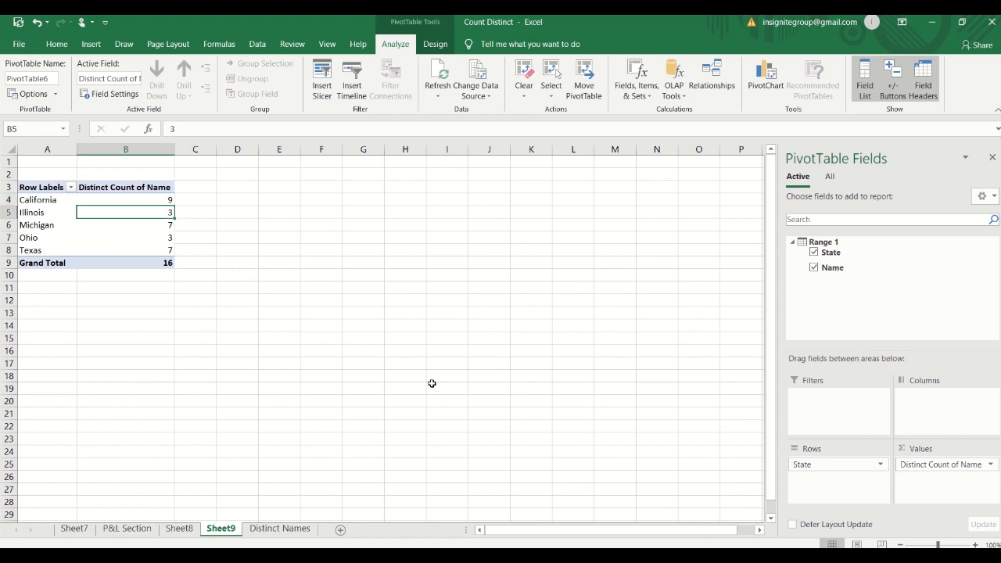
pyautogui.click(125, 237)
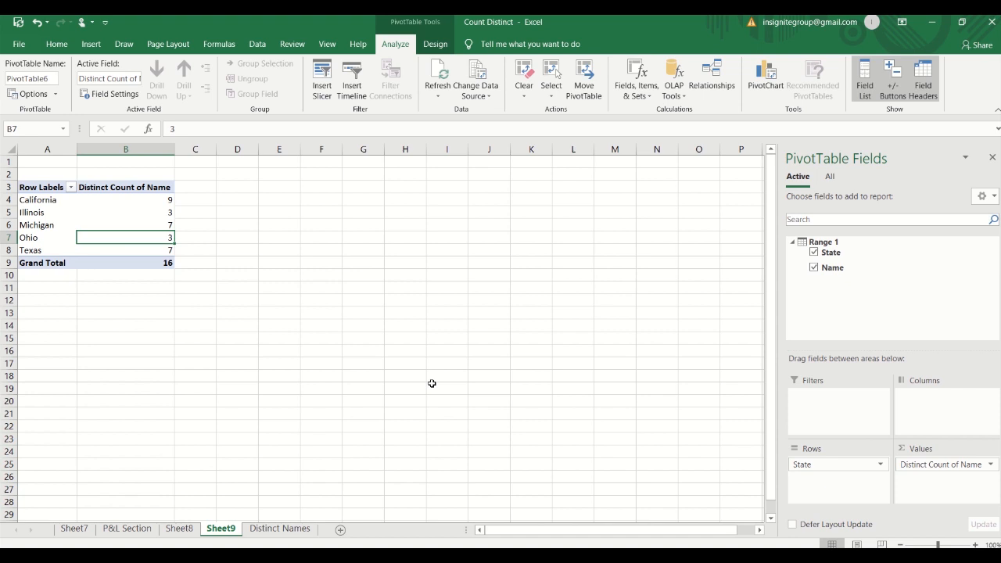
pyautogui.click(125, 249)
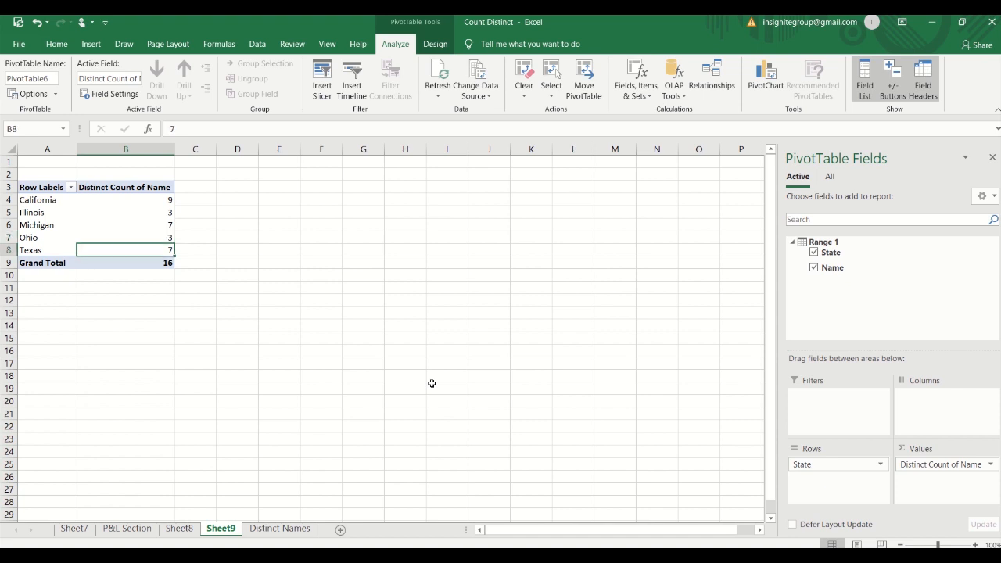
pyautogui.click(41, 186)
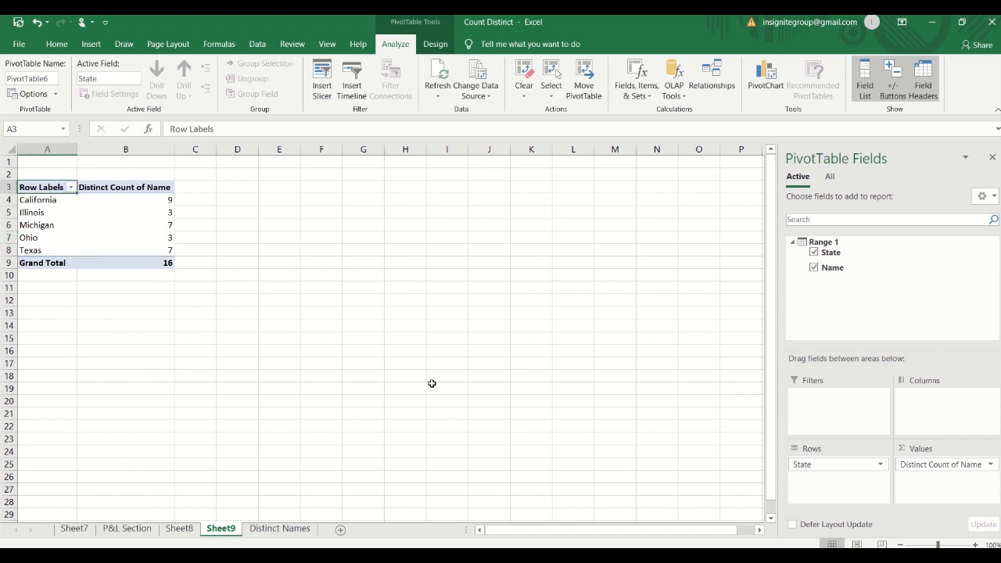